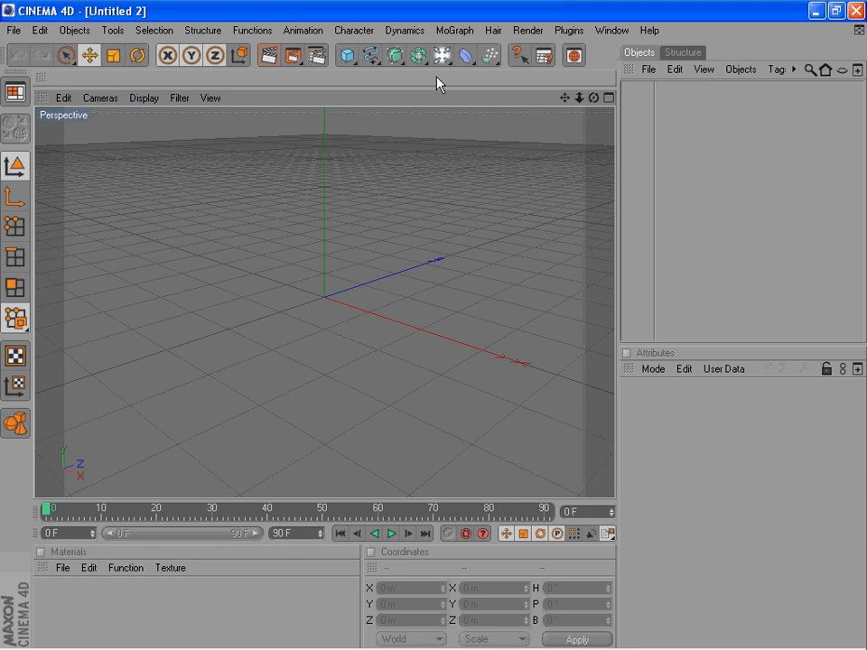
# Step: Add a 400 × 400 m Plane from the primitive objects palette
pyautogui.click(348, 55)
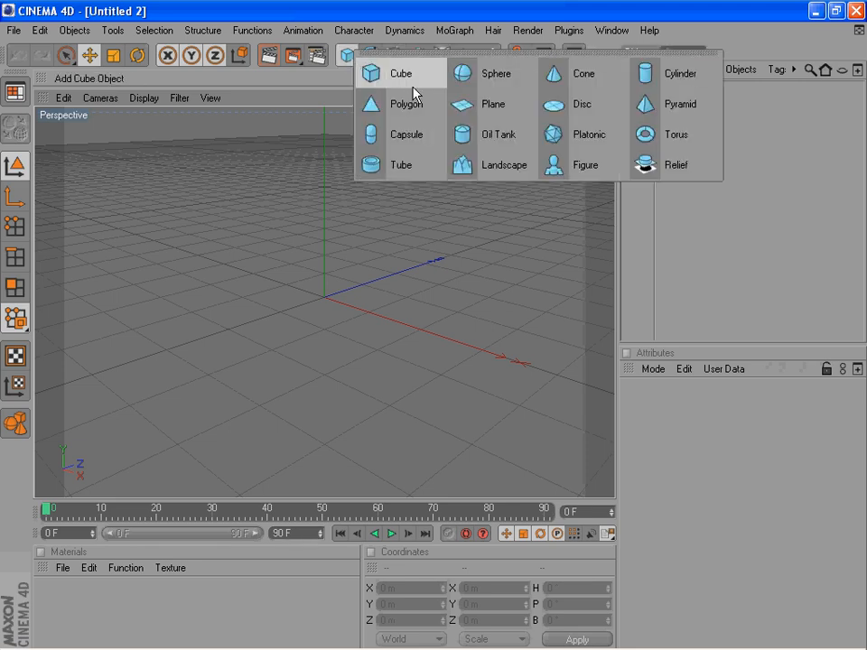
pyautogui.click(494, 104)
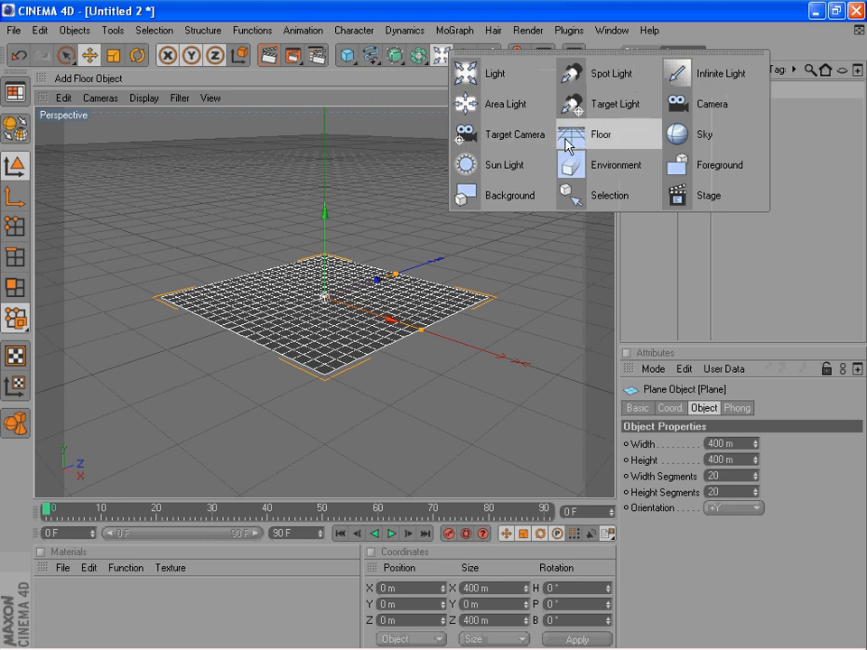
pyautogui.moveTo(420, 80)
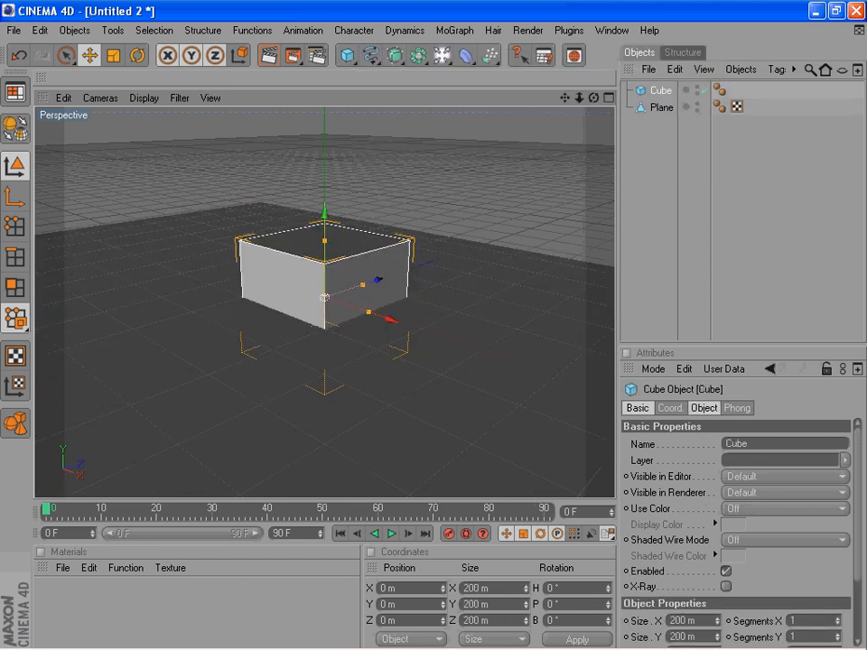
# Step: Scale the cube to 118.4 m, raise it onto the floor, make it editable, shift it ~177 m along X
pyautogui.click(87, 55)
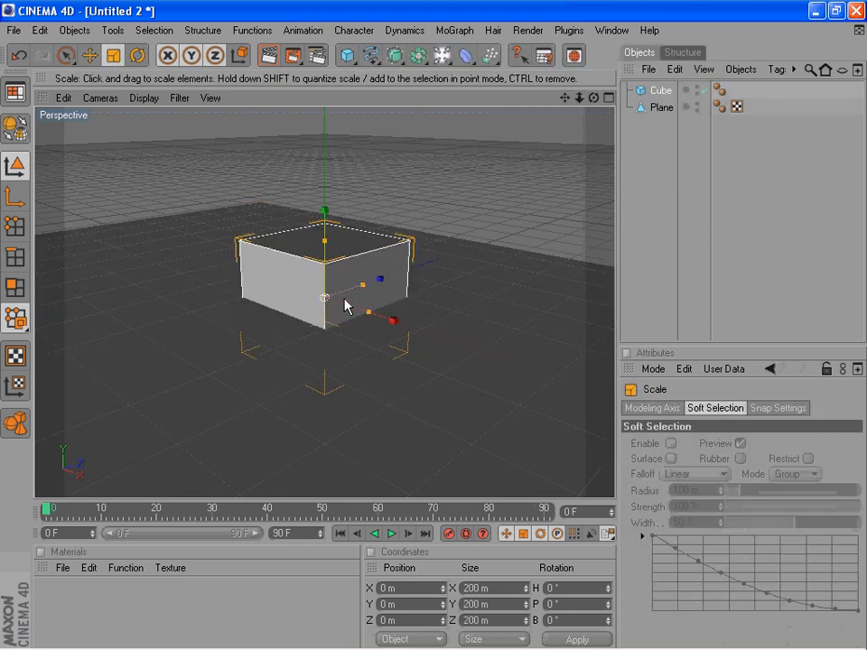
pyautogui.moveTo(343, 303); pyautogui.dragTo(321, 303)
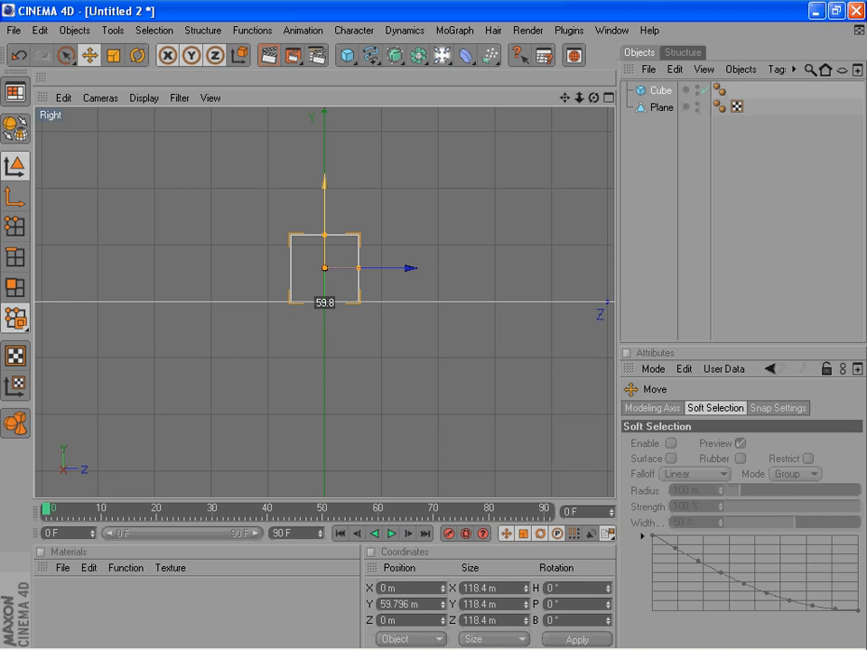
pyautogui.moveTo(324, 267); pyautogui.dragTo(323, 260)
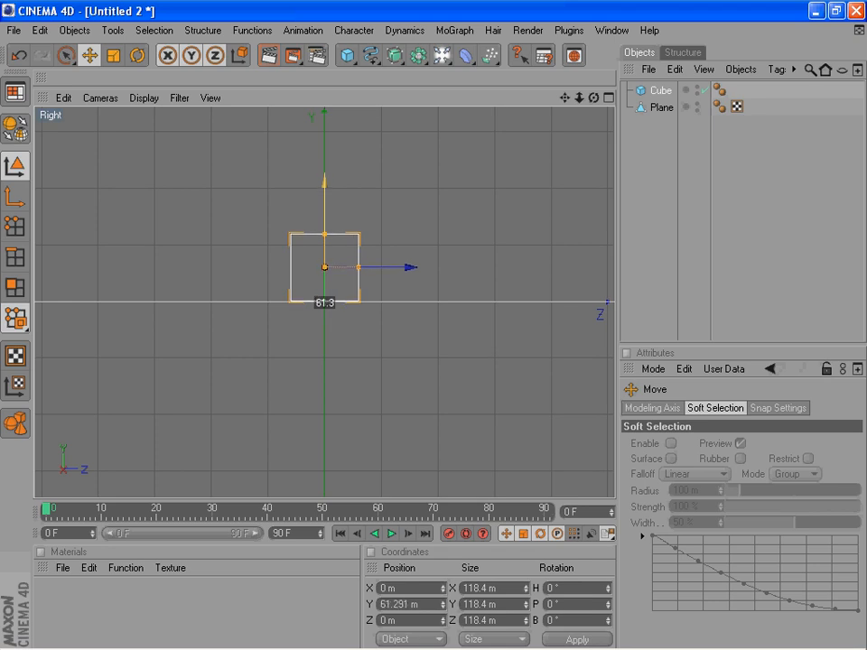
pyautogui.click(14, 126)
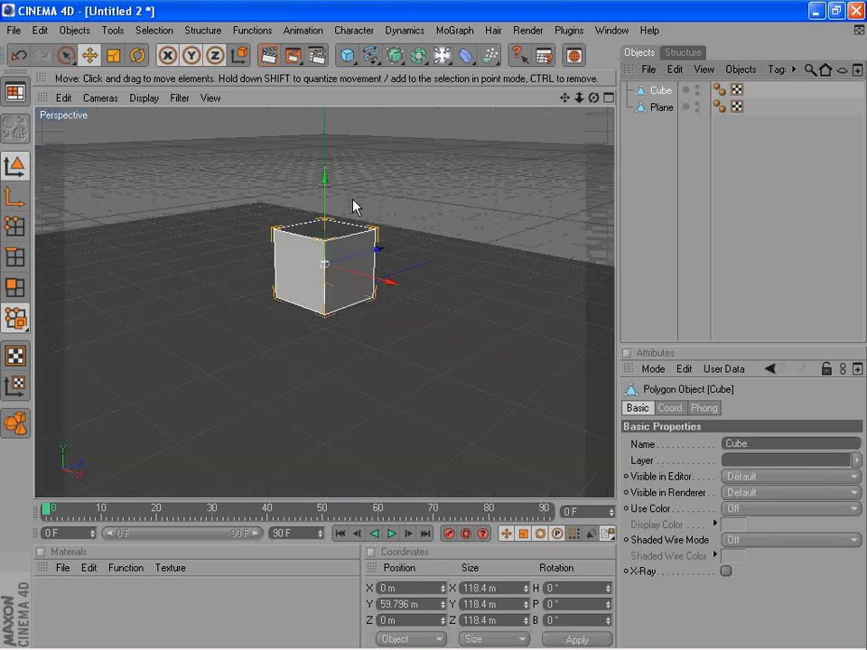
pyautogui.moveTo(325, 262); pyautogui.dragTo(406, 289)
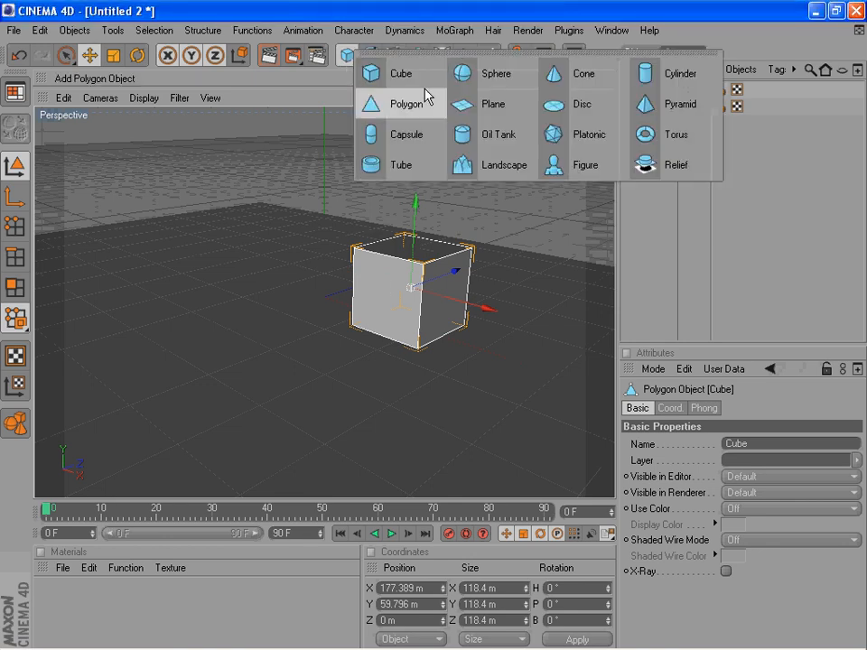
# Step: Add a 208 × 202 m plane above the box and rename the objects 'cloth' and 'box'
pyautogui.click(492, 104)
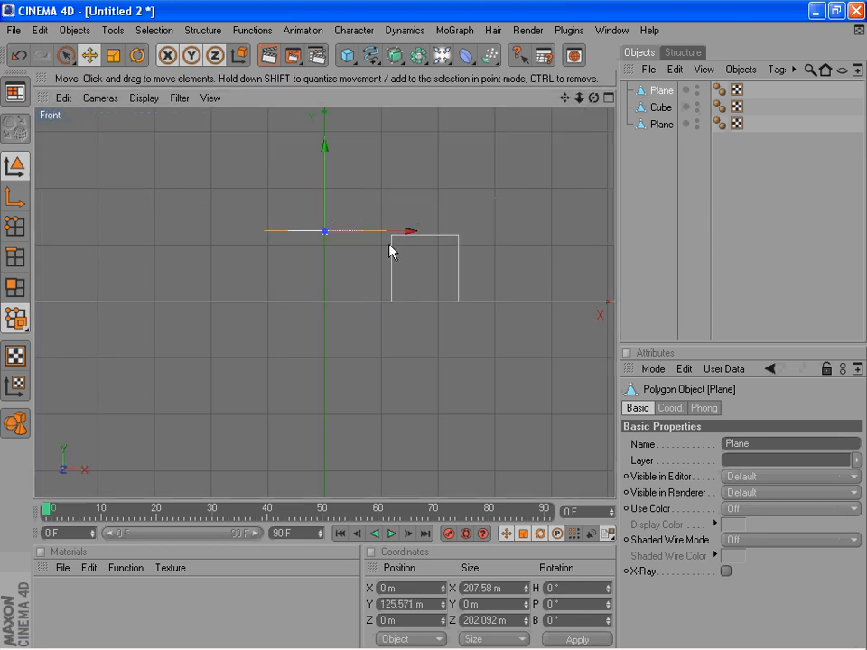
pyautogui.moveTo(323, 231); pyautogui.dragTo(421, 231)
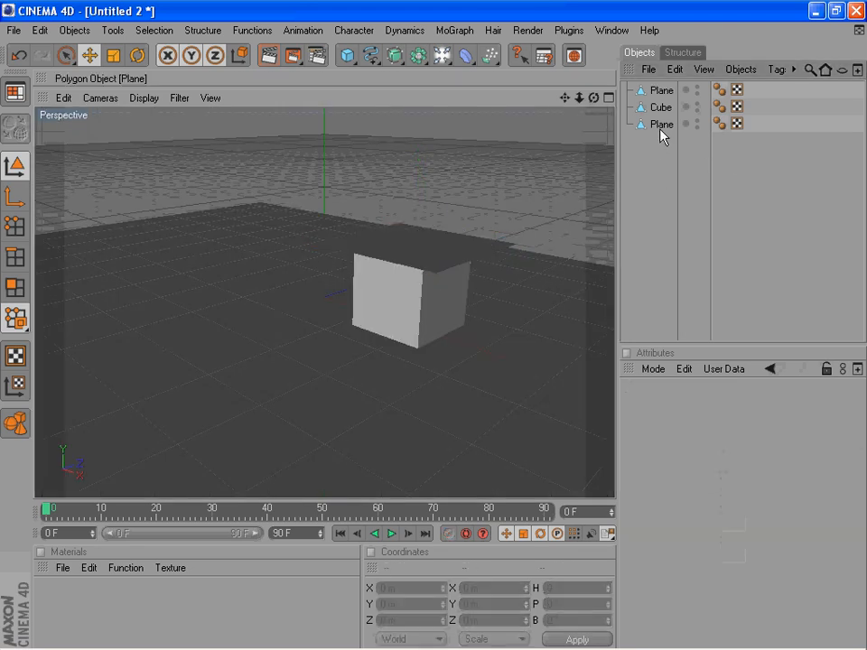
pyautogui.click(661, 90)
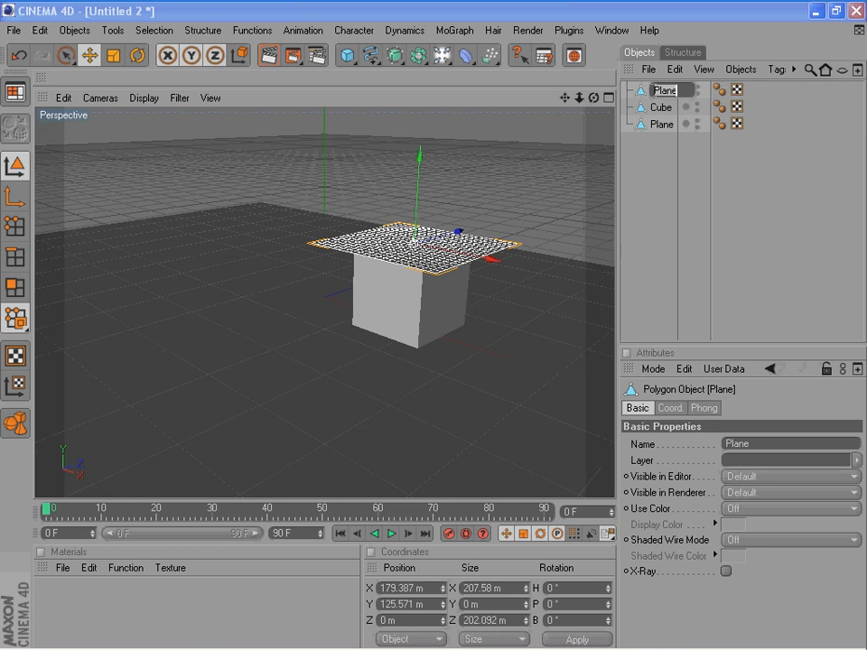
pyautogui.doubleClick(662, 89)
pyautogui.write('cloth')
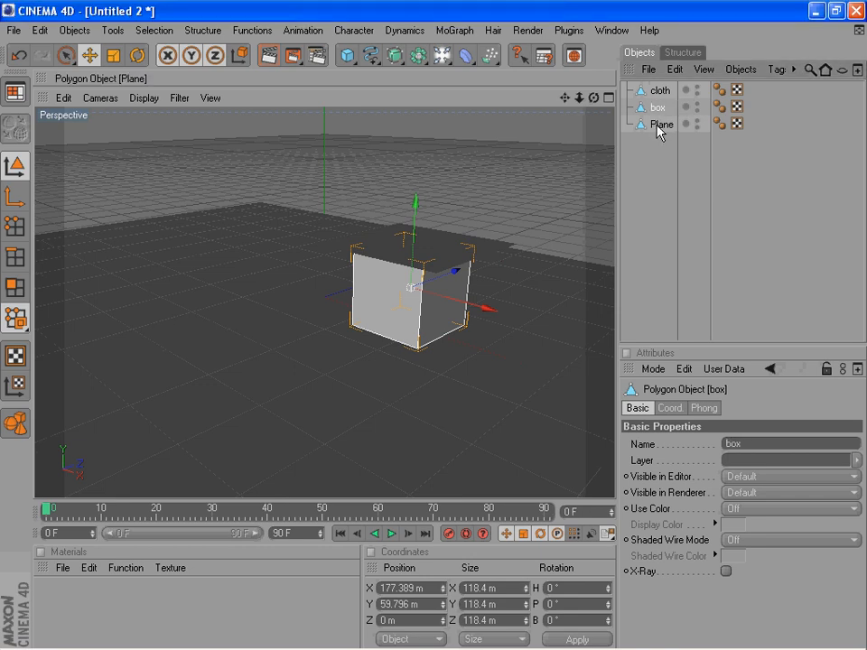
# Step: Rename the ground plane 'floor' and raise the 70.5 m sphere above the floor
pyautogui.doubleClick(661, 125)
pyautogui.write('floor')
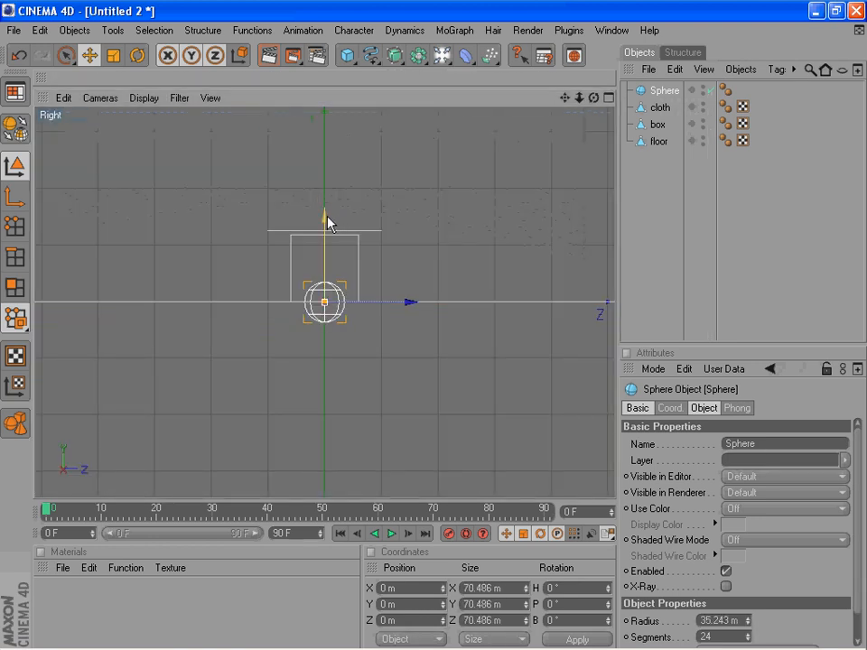
pyautogui.moveTo(325, 298); pyautogui.dragTo(325, 280)
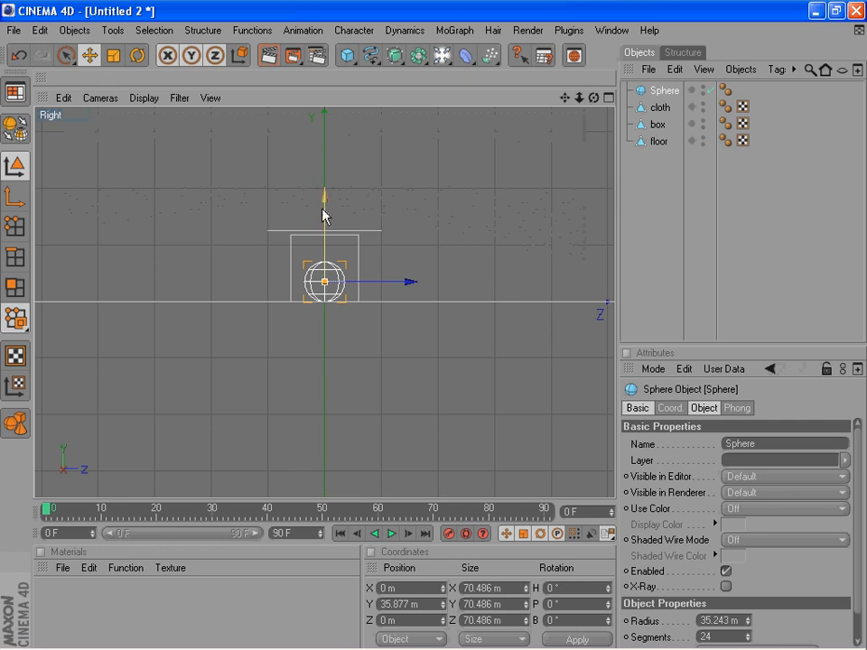
pyautogui.moveTo(325, 280); pyautogui.dragTo(324, 280)
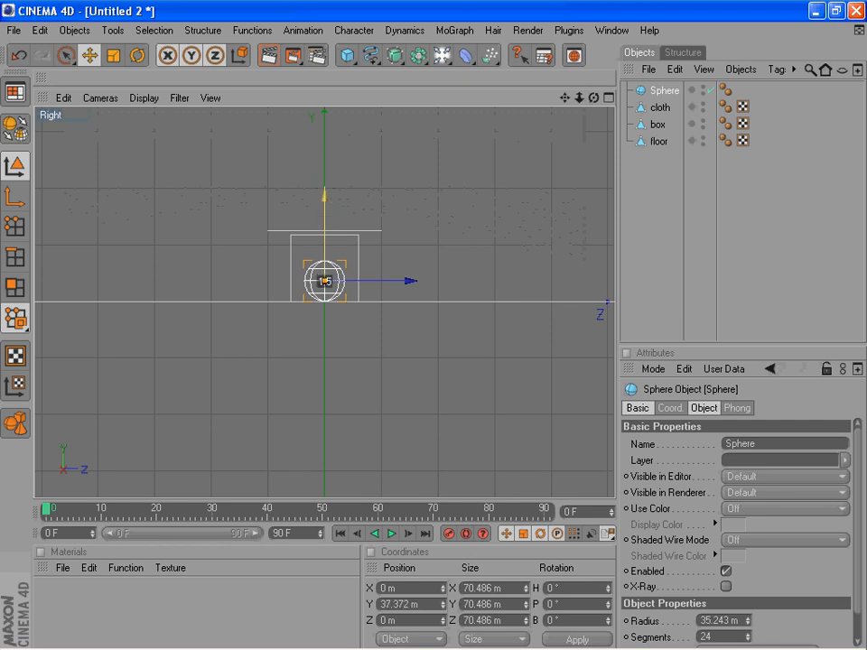
# Step: Make the sphere editable, move it left of the box, and rename it 'ball'
pyautogui.click(14, 125)
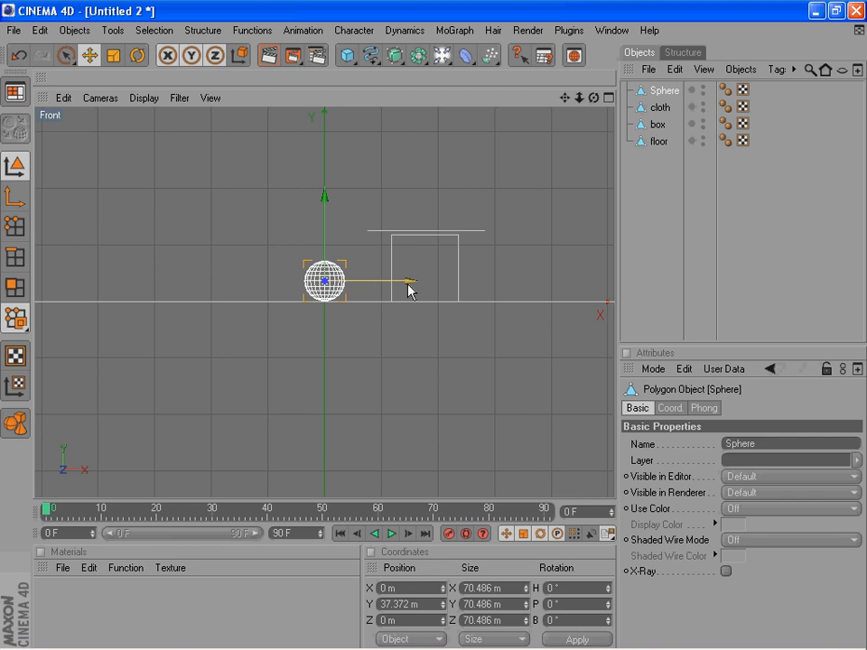
pyautogui.moveTo(407, 278); pyautogui.dragTo(236, 280)
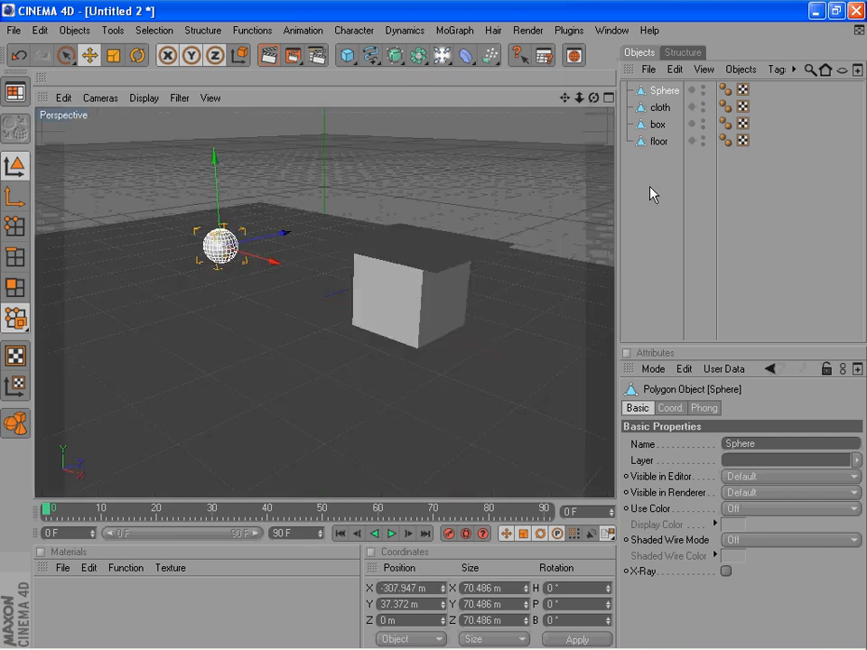
pyautogui.click(664, 91)
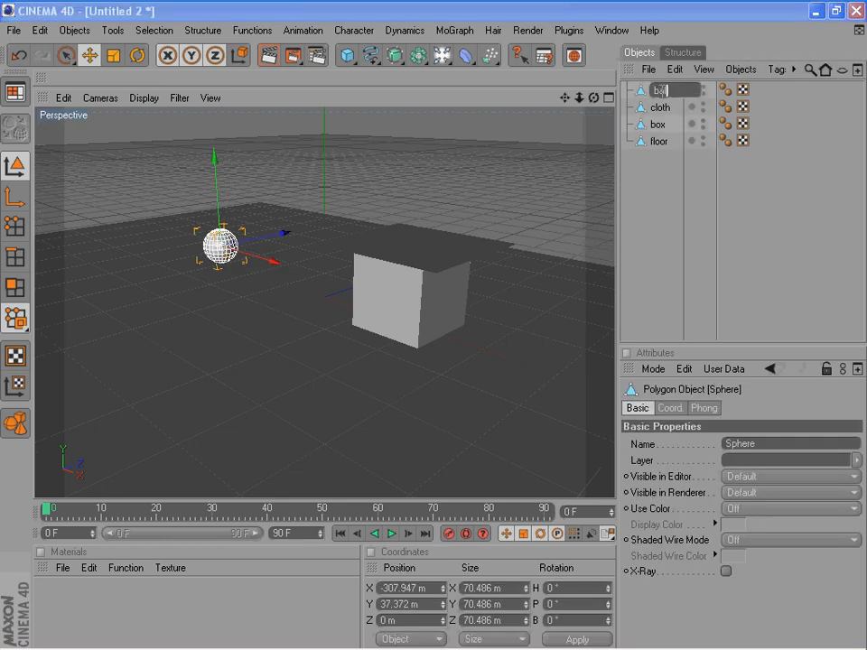
pyautogui.write('ball')
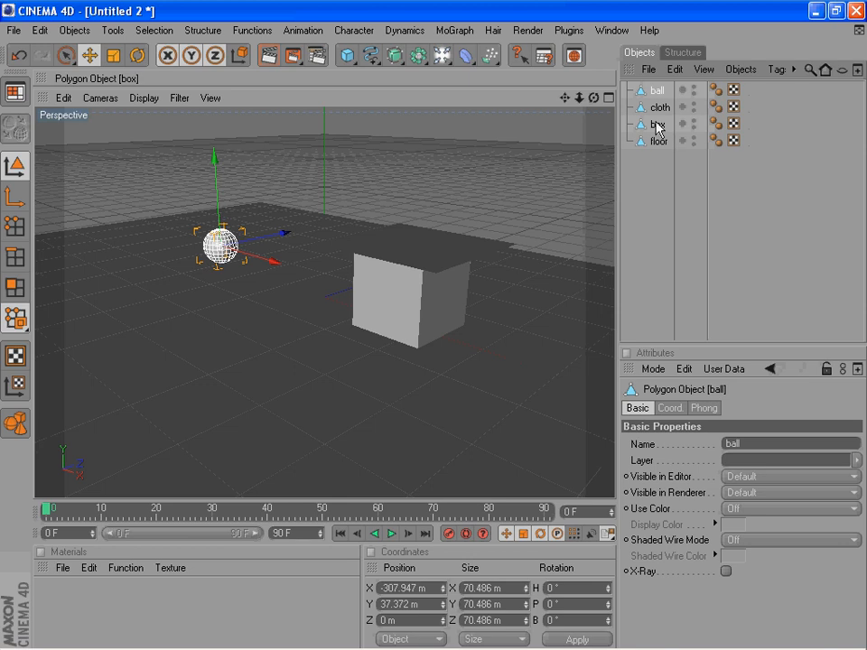
# Step: Give the box a Collider tag and a Rigid Body Dynamic tag with Box collision, 40% elasticity
pyautogui.rightClick(659, 123)
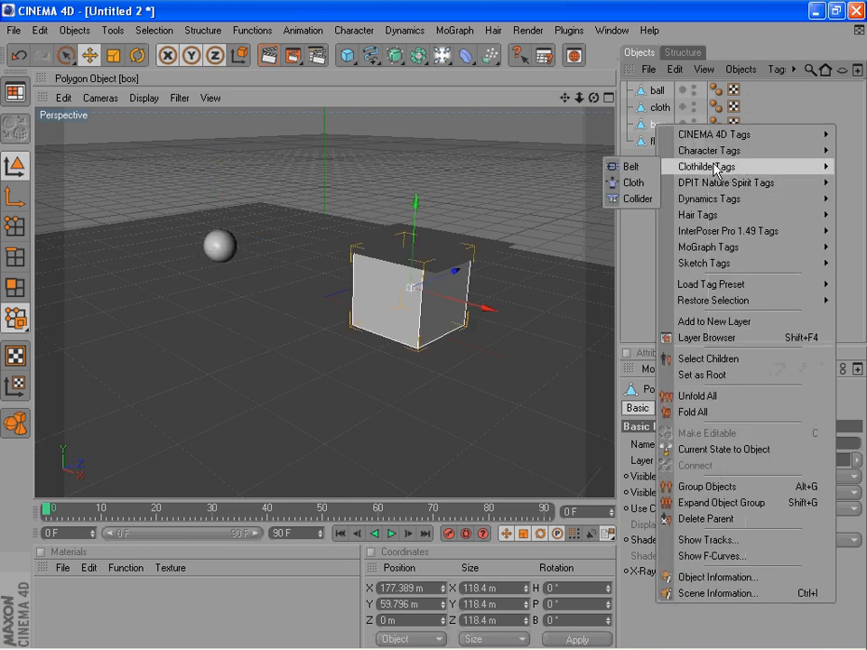
pyautogui.click(636, 198)
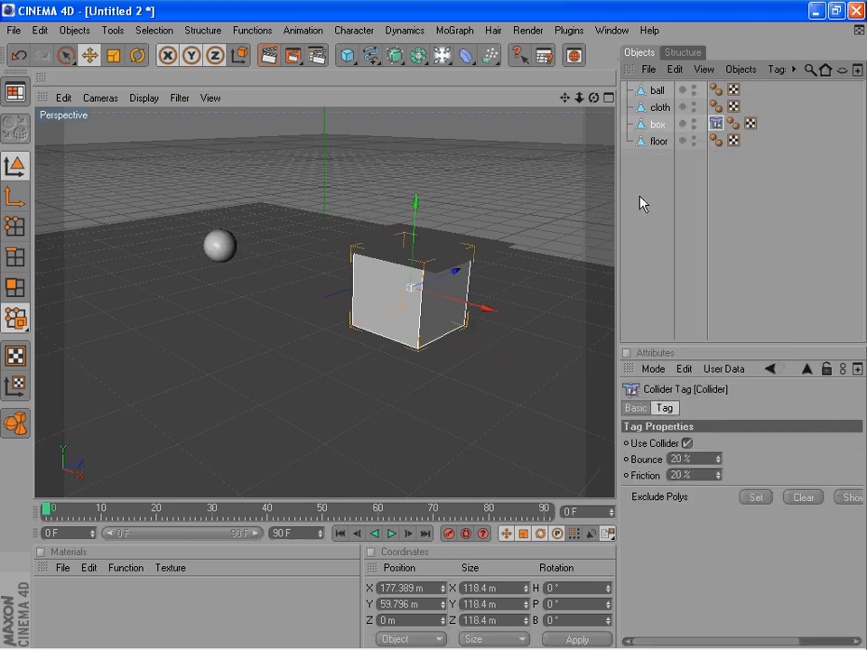
pyautogui.rightClick(656, 124)
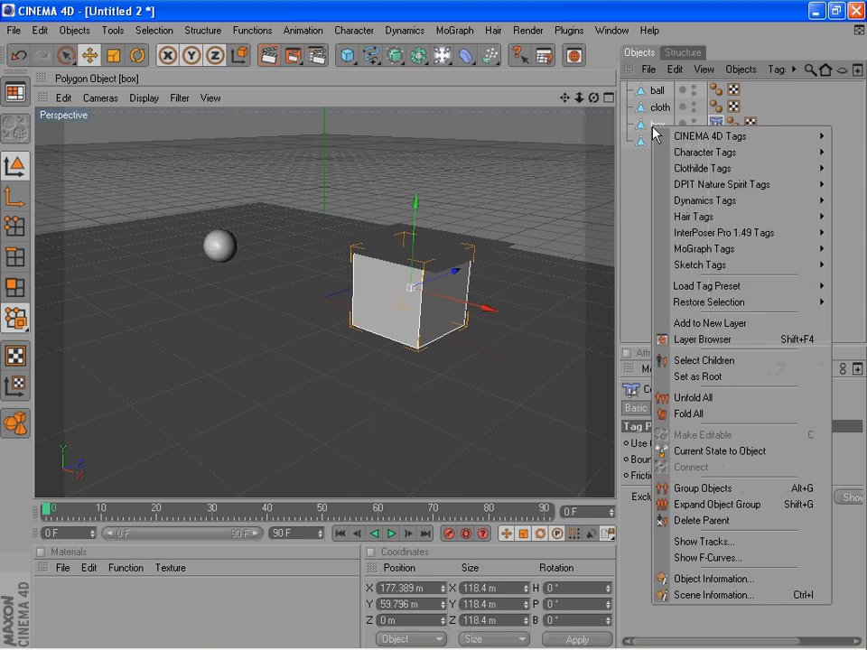
pyautogui.moveTo(653, 132)
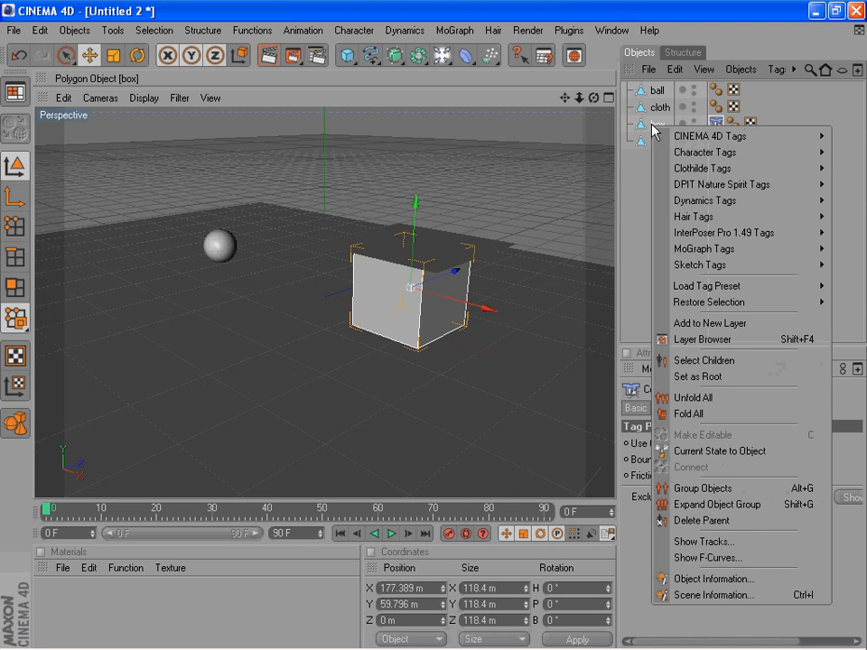
pyautogui.moveTo(705, 201)
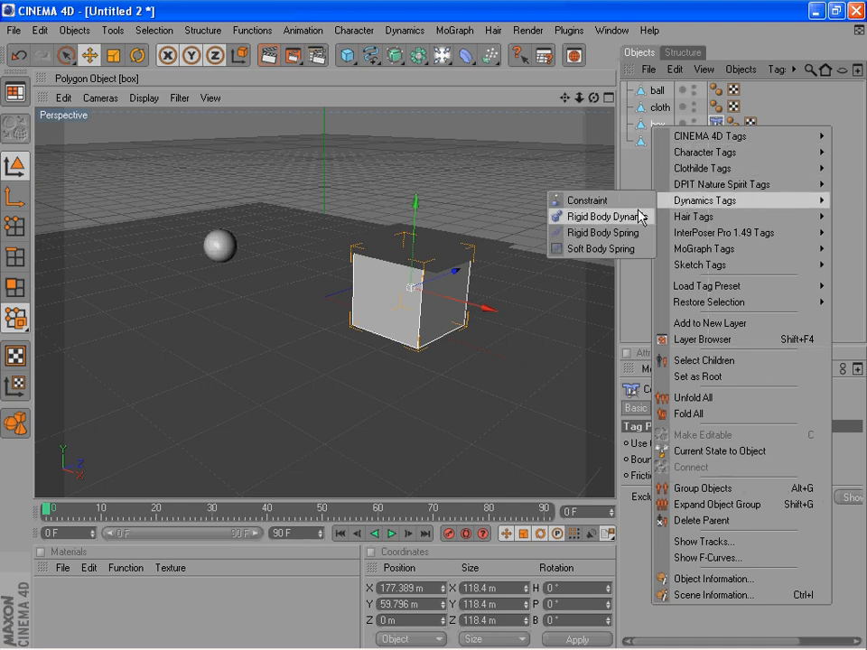
pyautogui.click(599, 216)
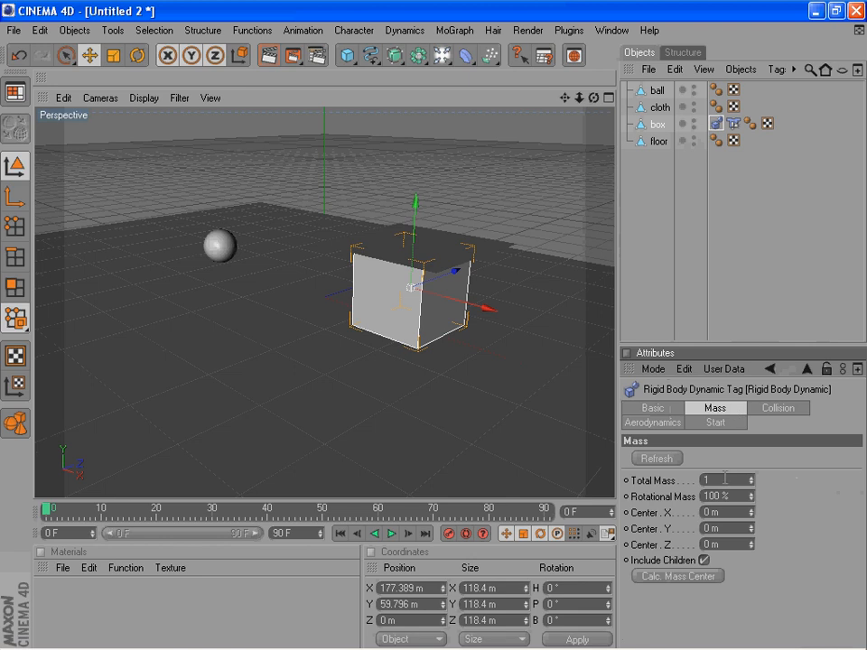
pyautogui.click(777, 408)
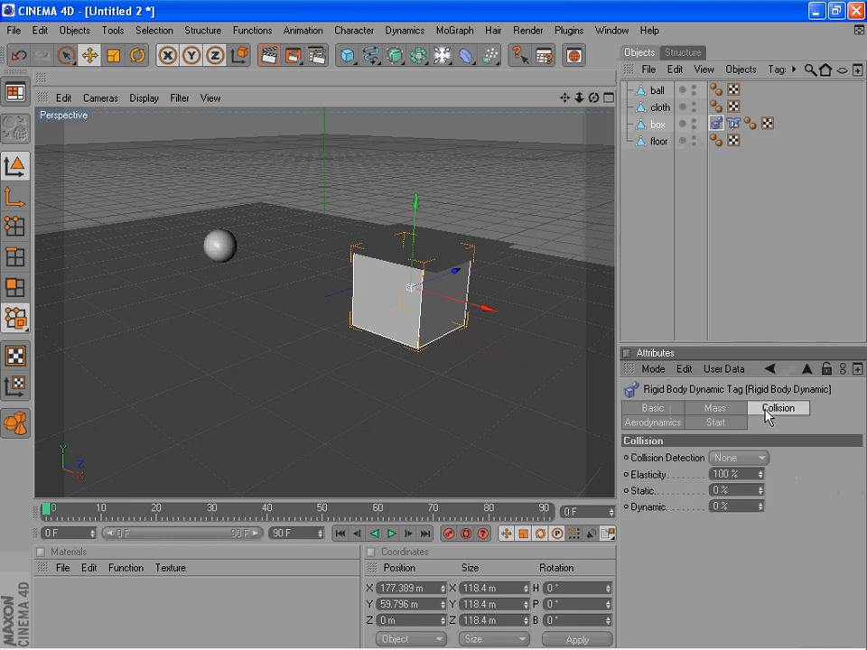
pyautogui.click(737, 458)
pyautogui.write('40')
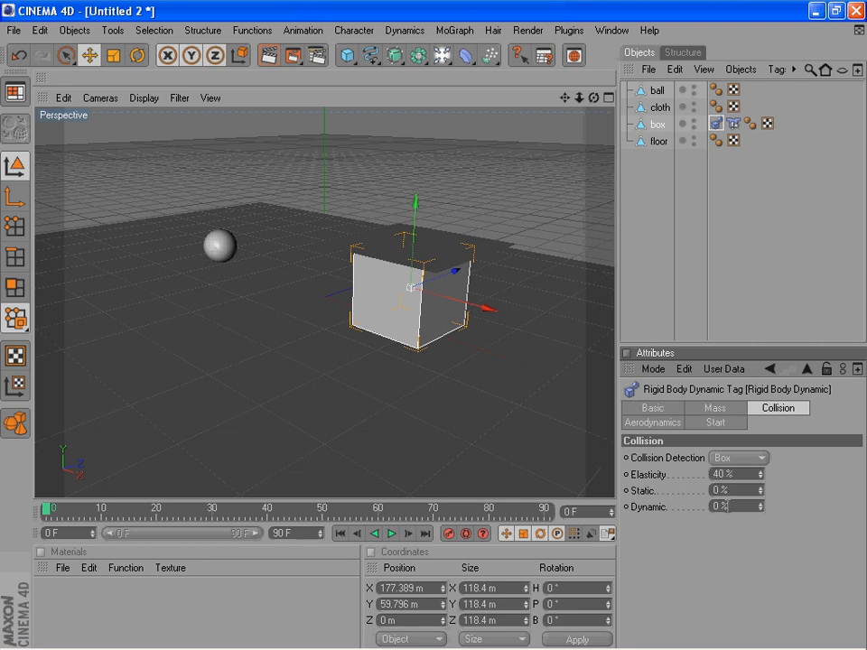
pyautogui.click(658, 141)
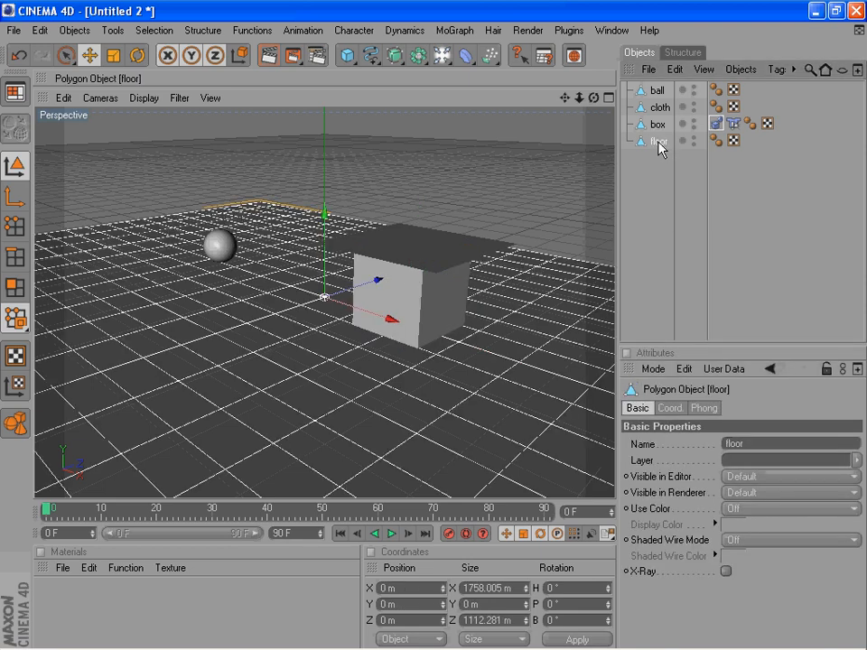
pyautogui.moveTo(404, 298)
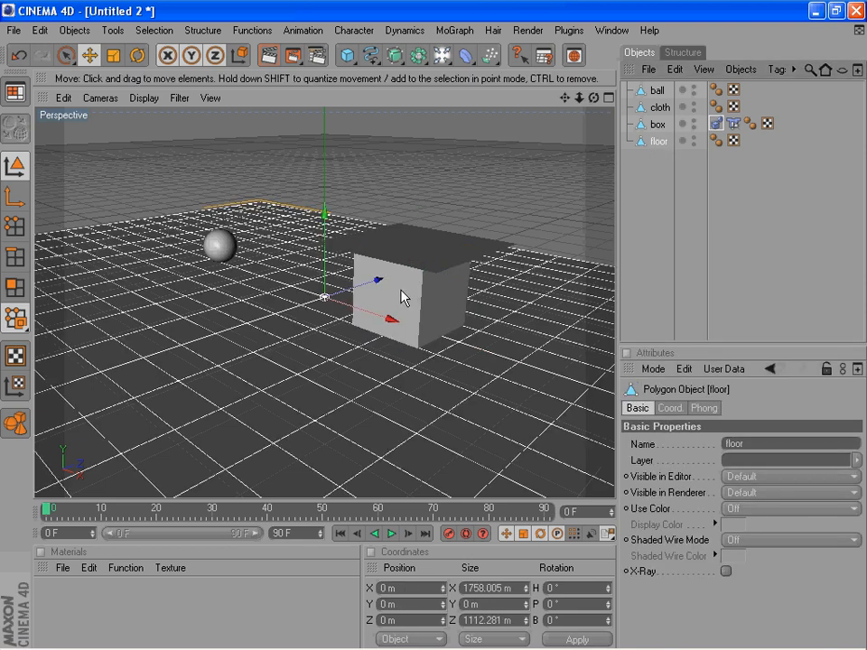
pyautogui.moveTo(526, 261)
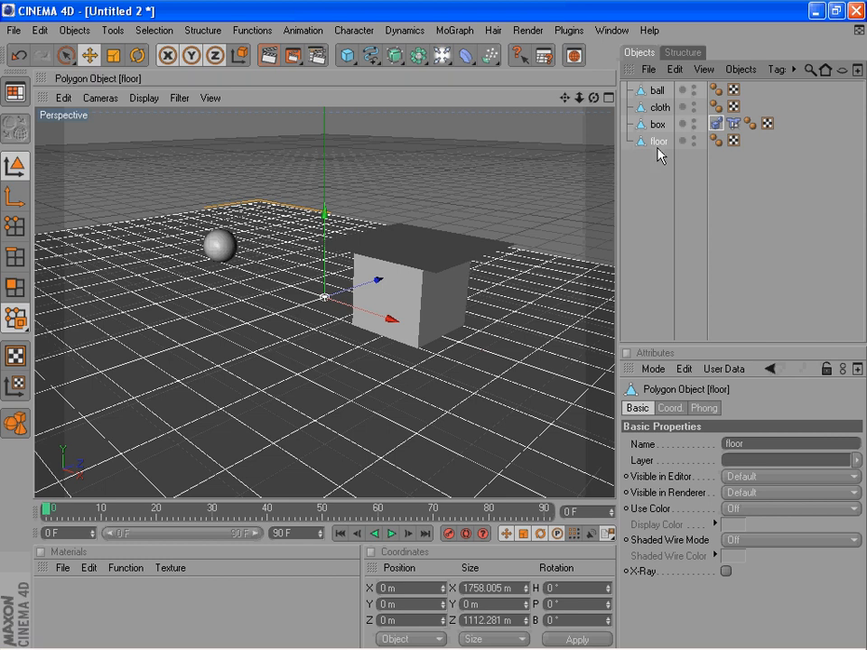
# Step: Add a Rigid Body Dynamic tag to the floor with Full collision detection
pyautogui.rightClick(660, 142)
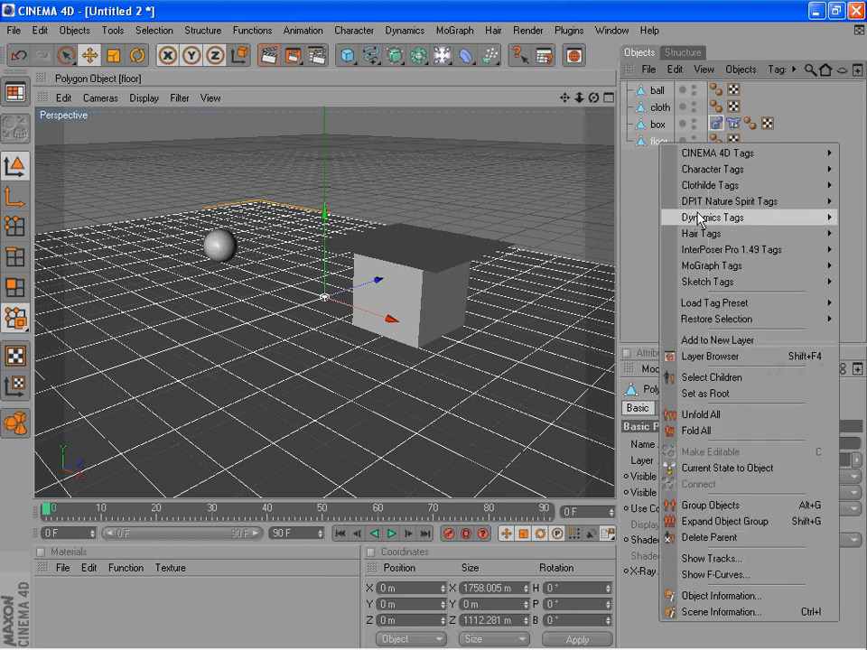
pyautogui.moveTo(710, 185)
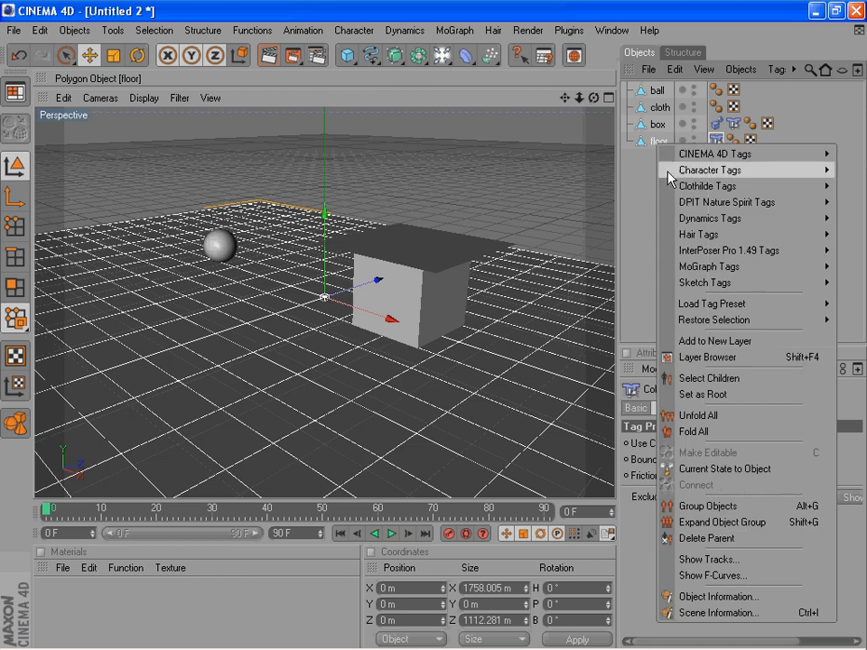
pyautogui.moveTo(710, 218)
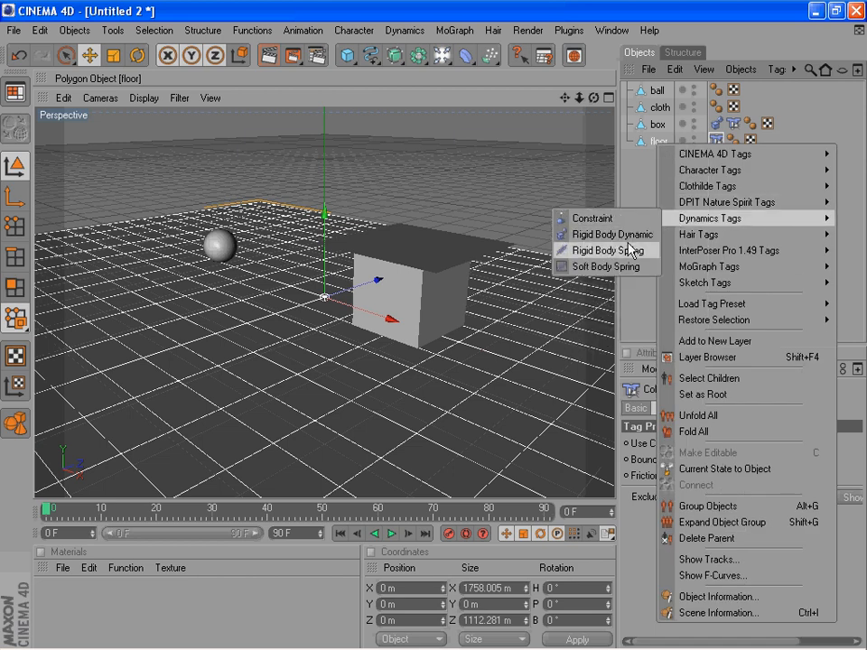
pyautogui.click(606, 233)
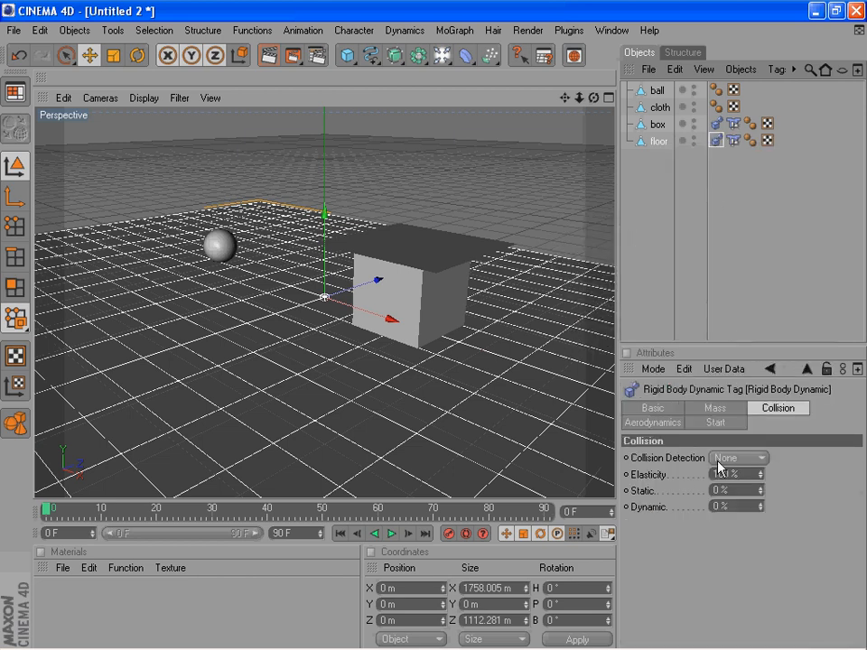
pyautogui.click(715, 408)
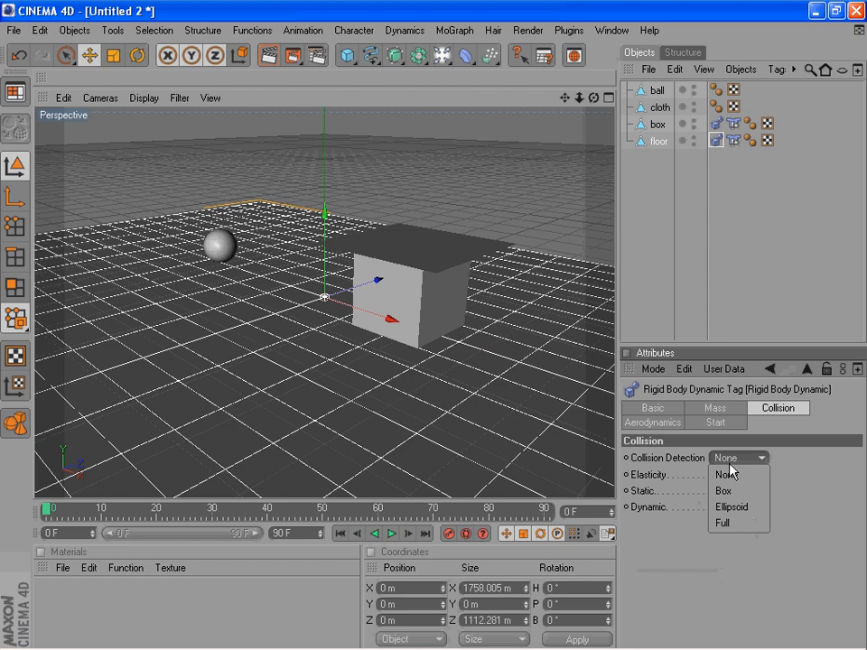
pyautogui.click(722, 523)
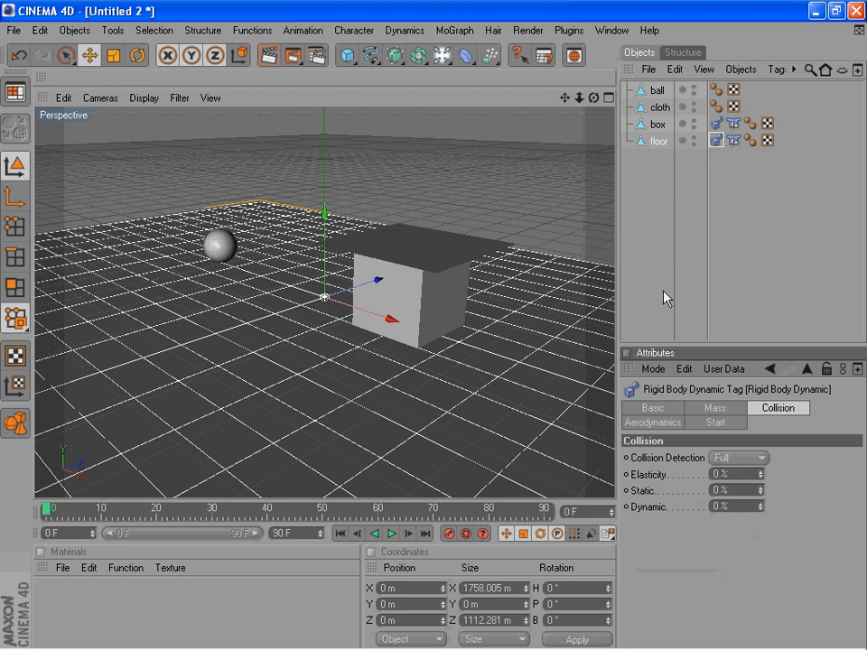
pyautogui.moveTo(654, 164)
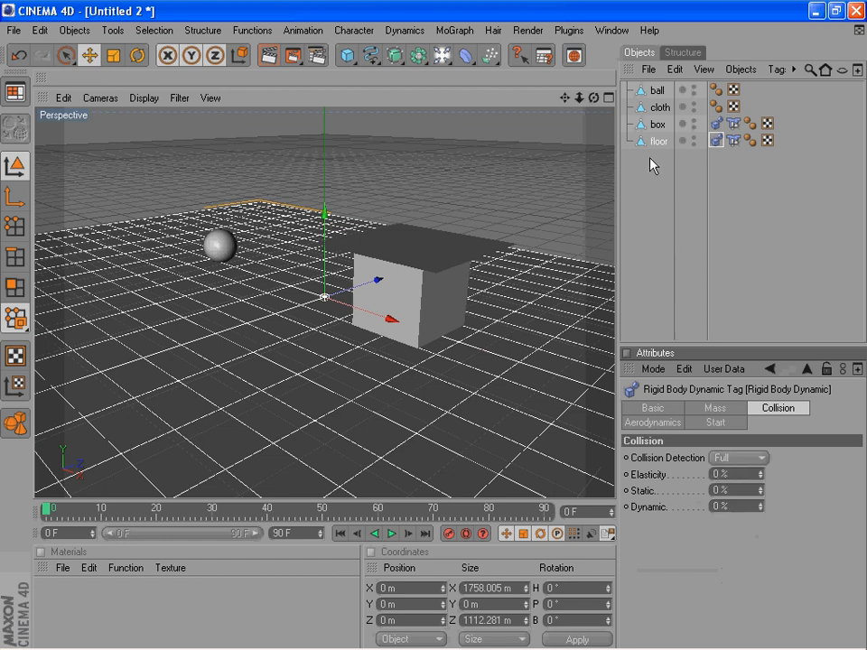
pyautogui.click(660, 107)
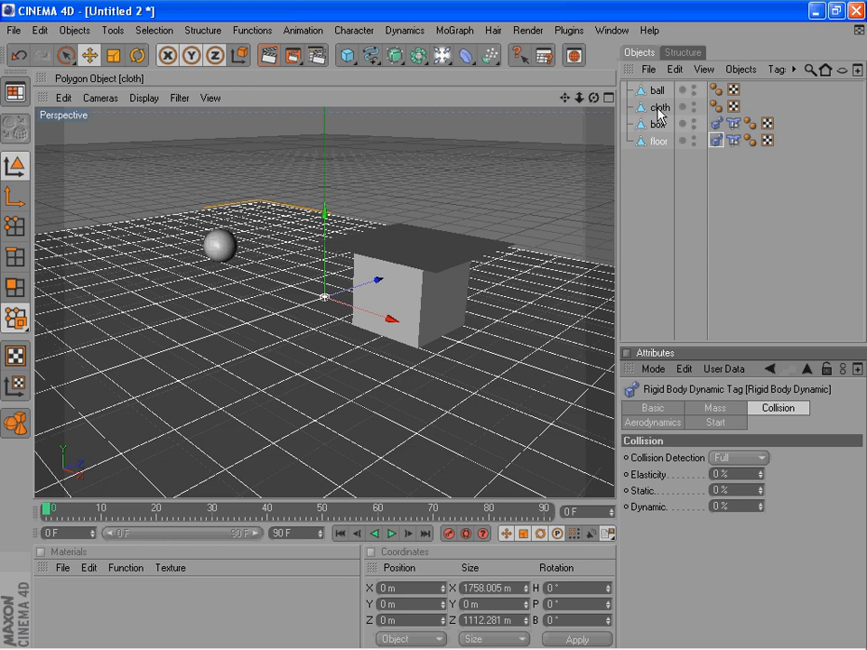
# Step: Add a Rigid Body Dynamic tag to the ball and review its Mass and Collision settings
pyautogui.click(660, 106)
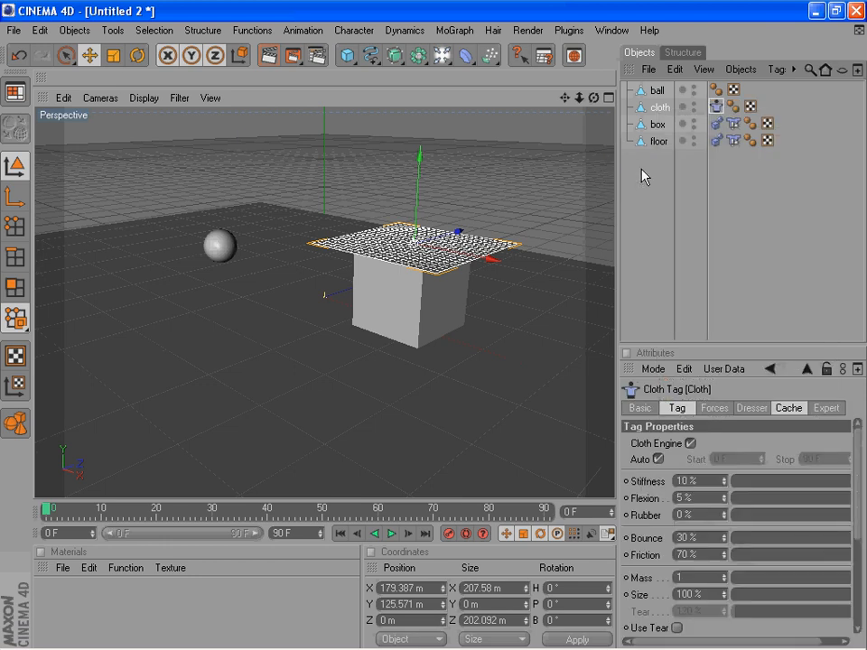
pyautogui.click(659, 91)
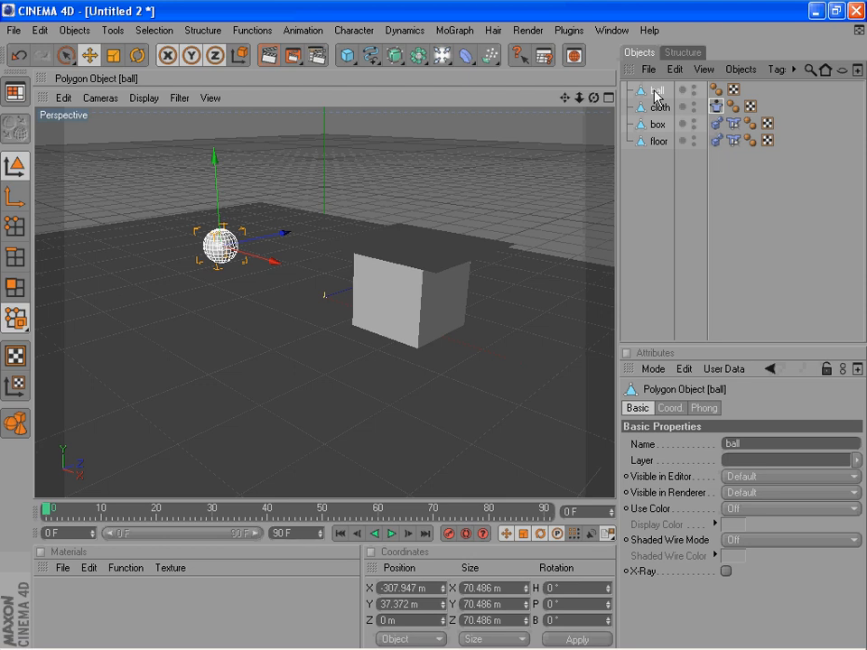
pyautogui.rightClick(654, 89)
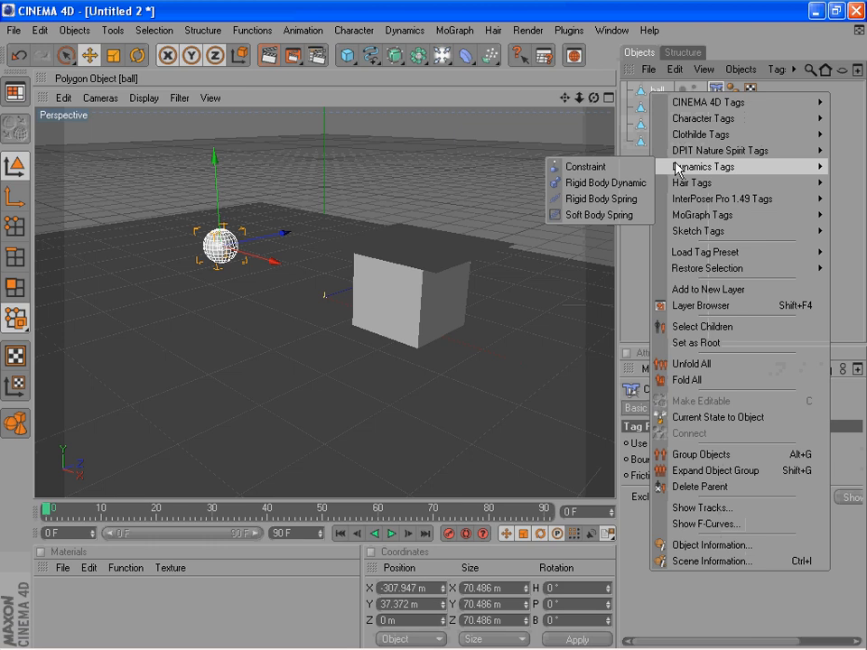
pyautogui.click(605, 182)
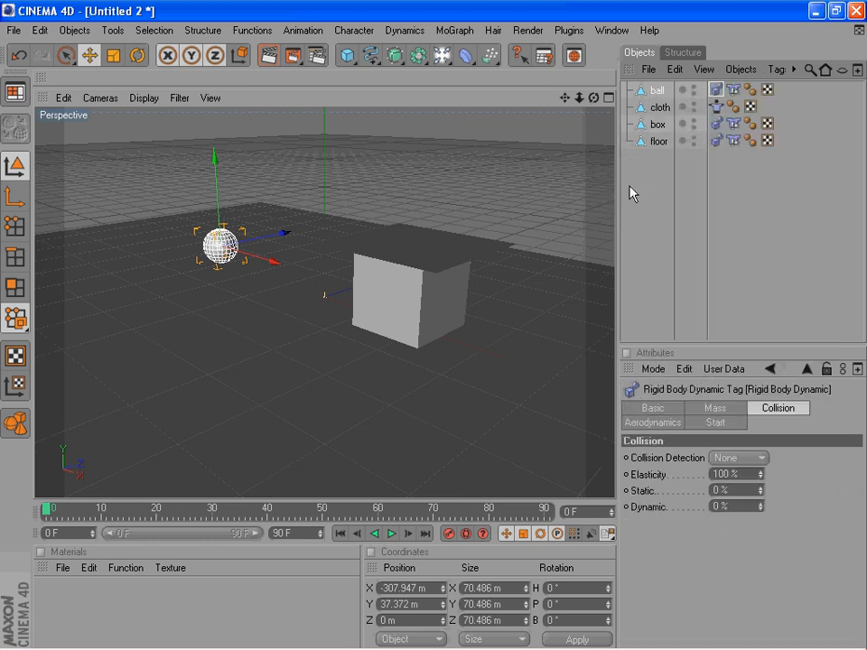
pyautogui.click(715, 407)
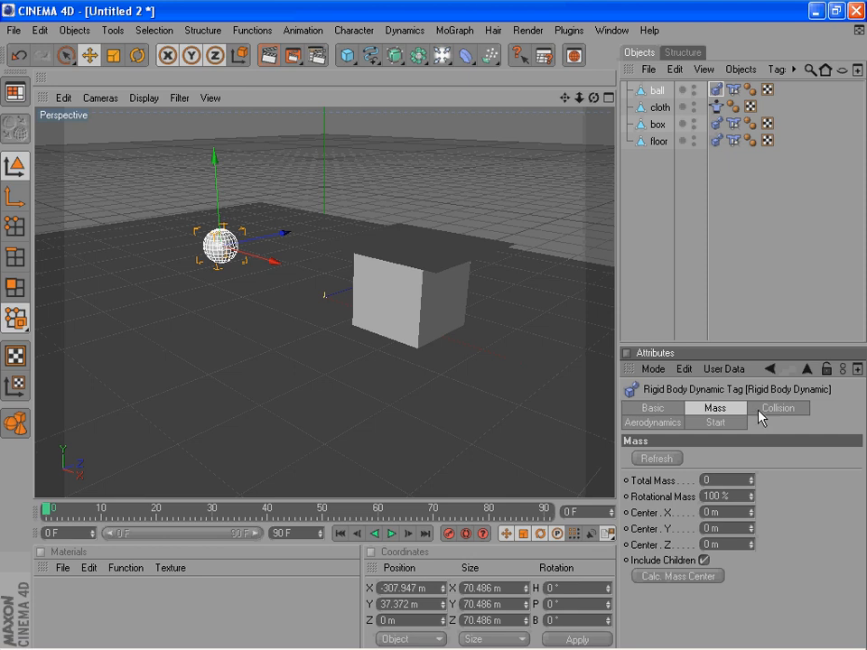
pyautogui.click(778, 407)
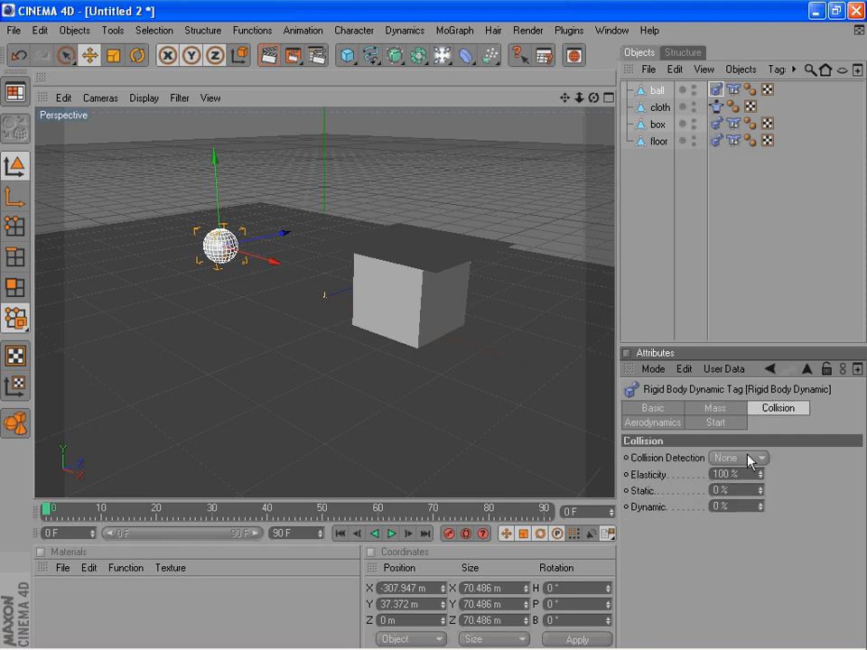
pyautogui.click(736, 457)
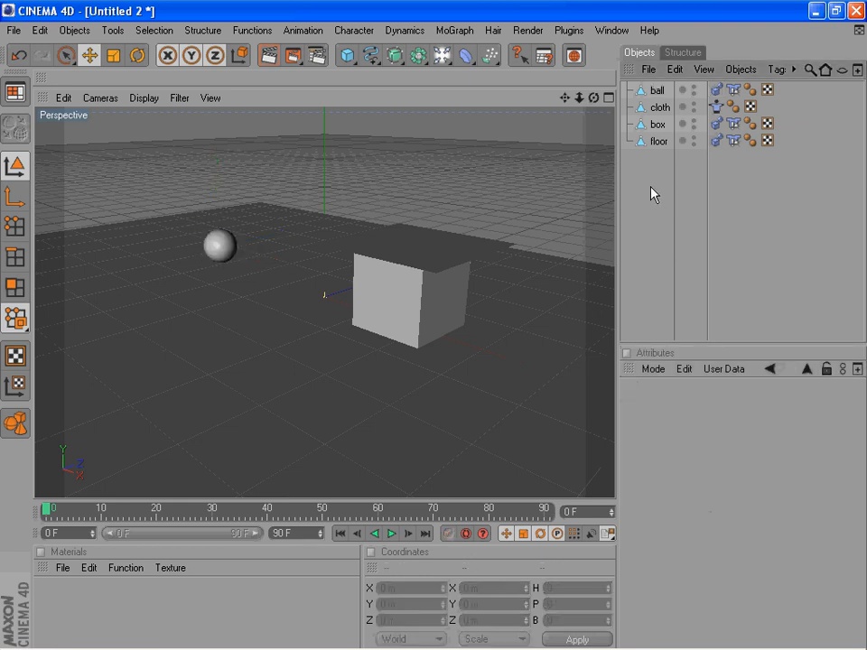
pyautogui.moveTo(414, 39)
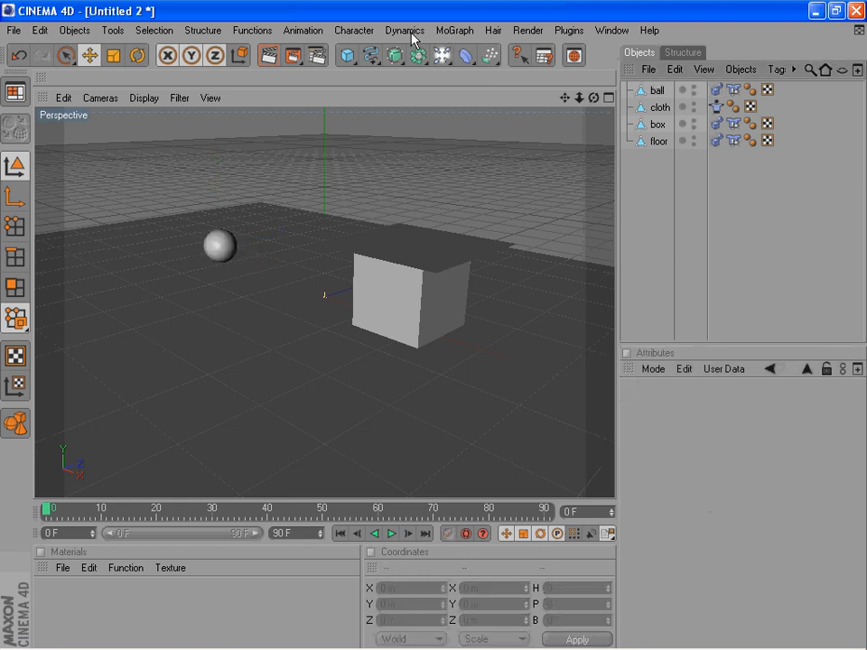
# Step: Add a Solver Object and a Gravity object (strength 1) from the Dynamics menu
pyautogui.click(404, 30)
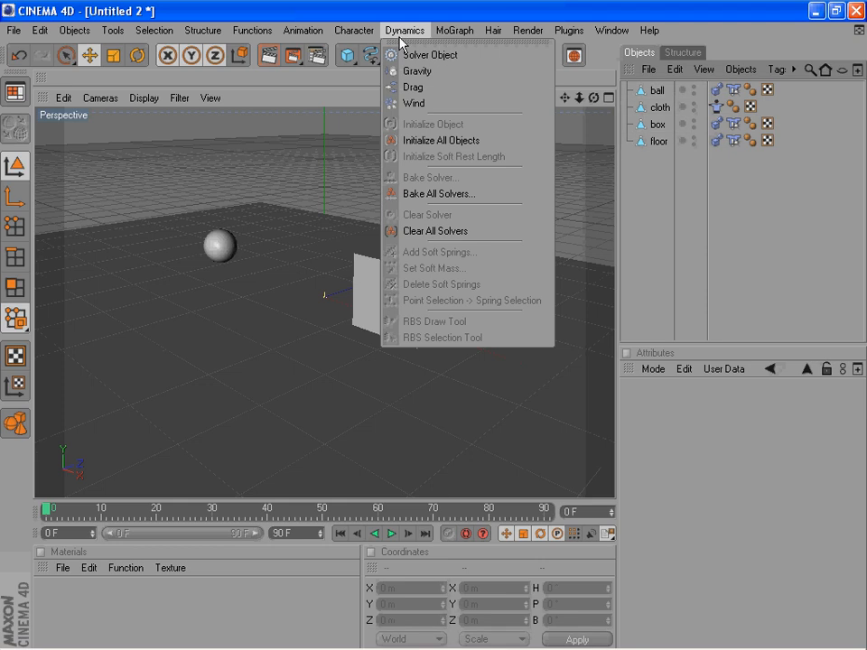
pyautogui.click(430, 55)
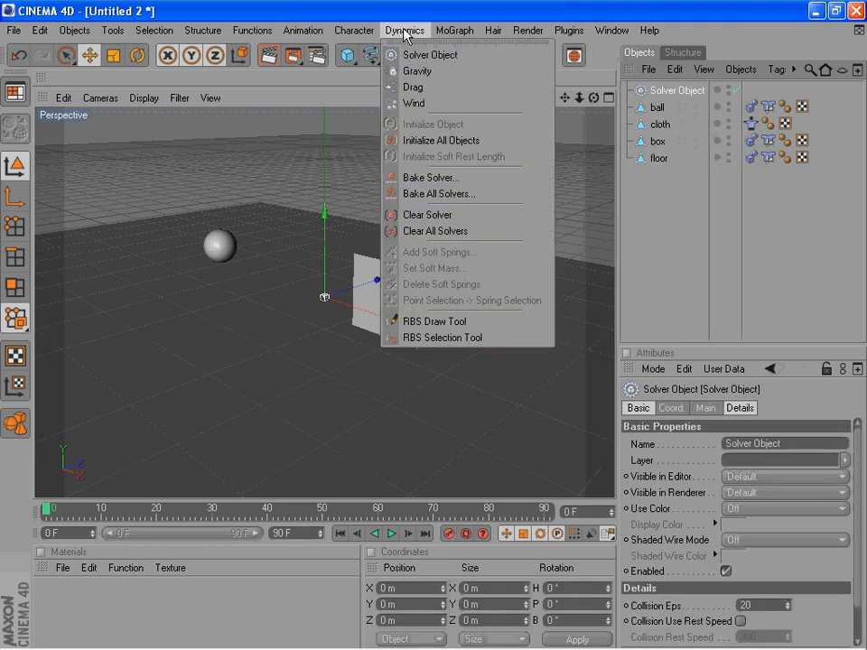
pyautogui.click(414, 71)
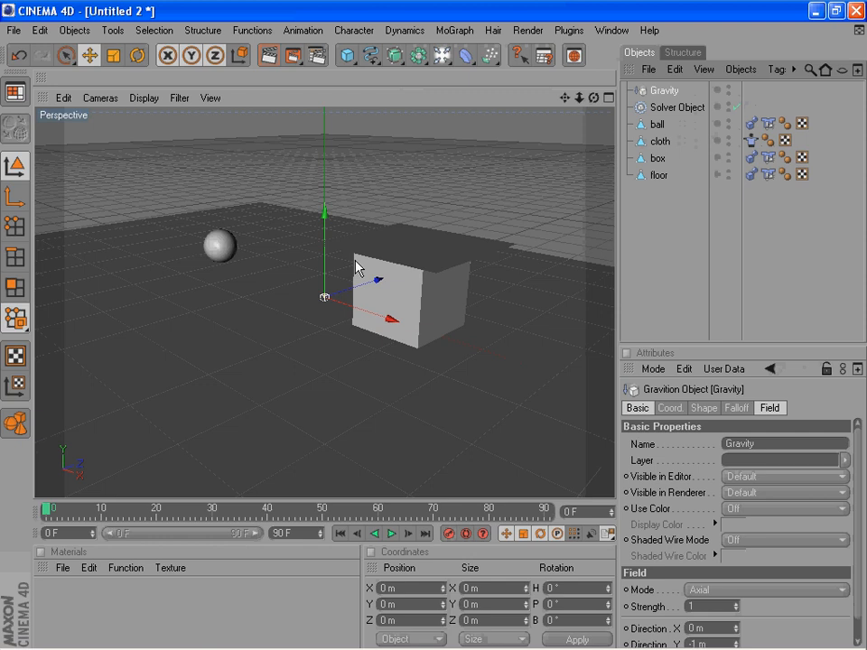
pyautogui.moveTo(437, 232)
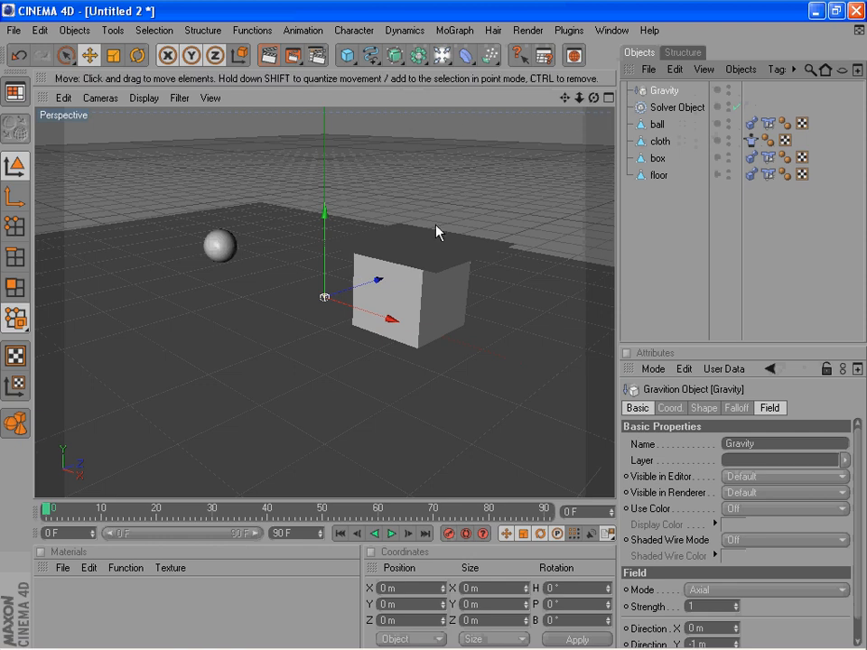
pyautogui.moveTo(417, 298)
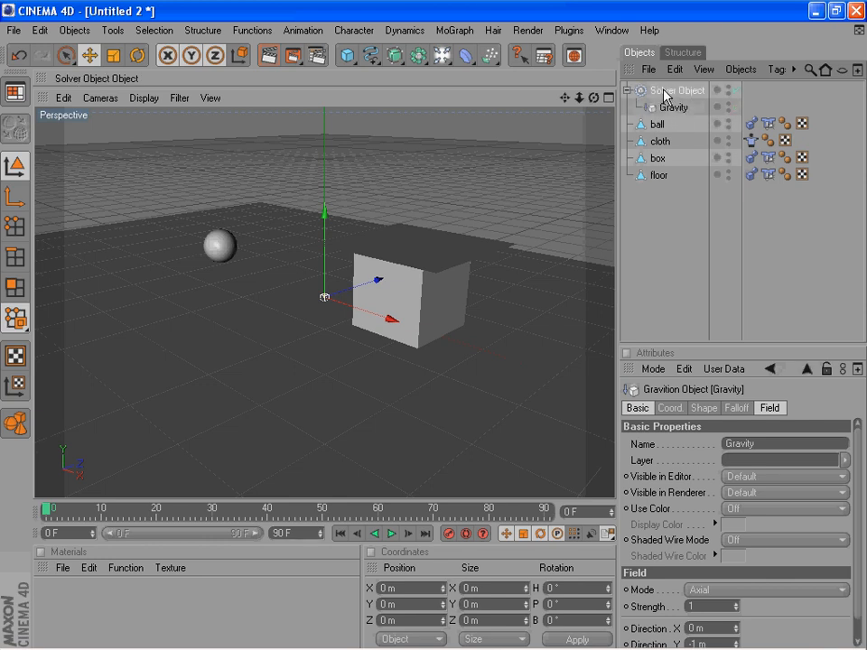
# Step: On the Solver Object set Midpoint integration, Oversampling 32 and Collision Eps 0.001
pyautogui.click(678, 90)
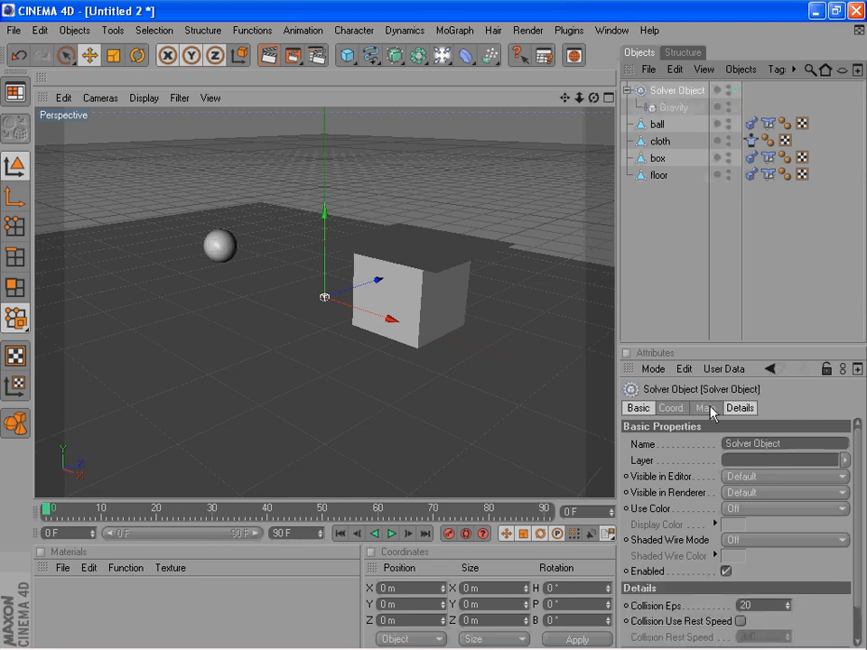
pyautogui.click(706, 407)
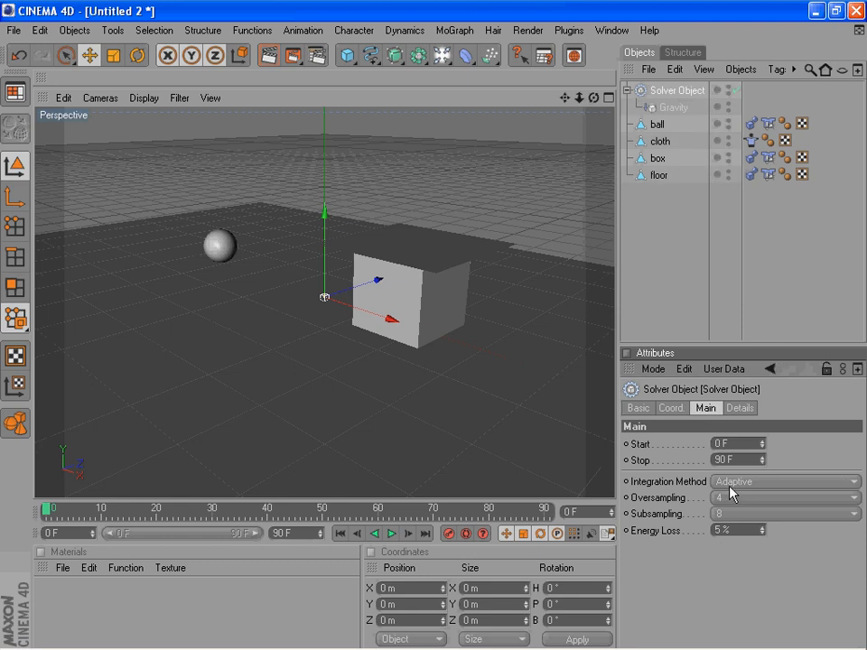
pyautogui.click(784, 481)
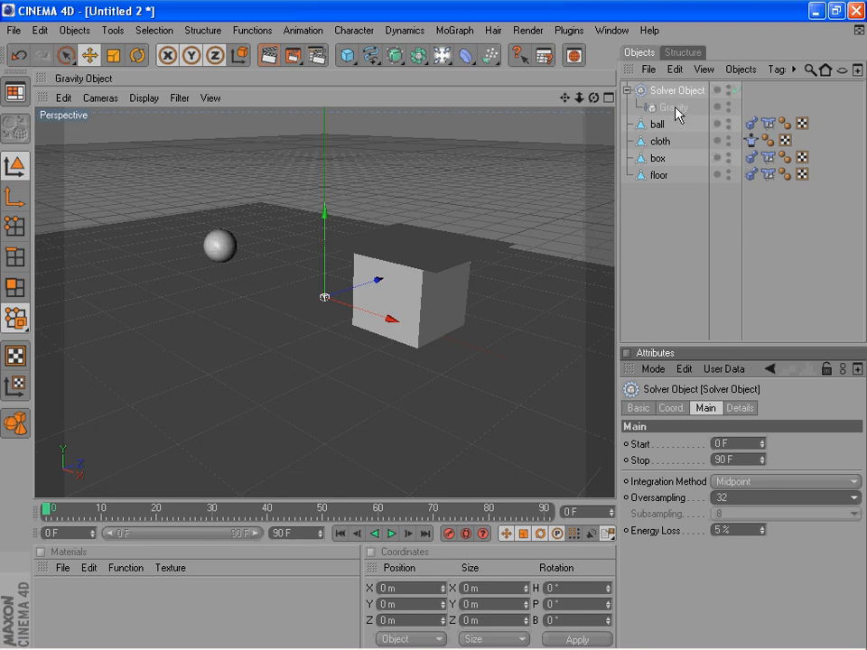
pyautogui.click(739, 408)
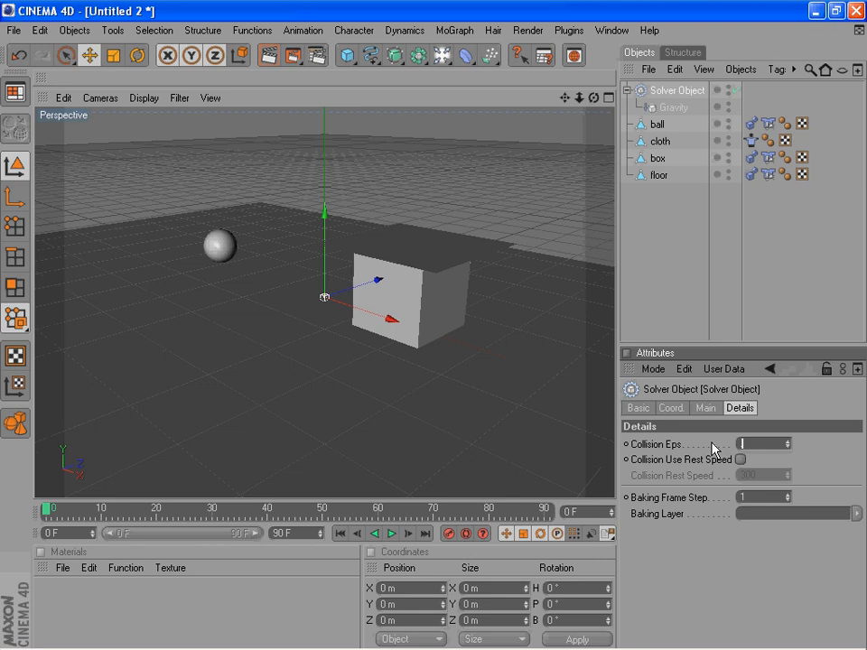
pyautogui.write('0.001')
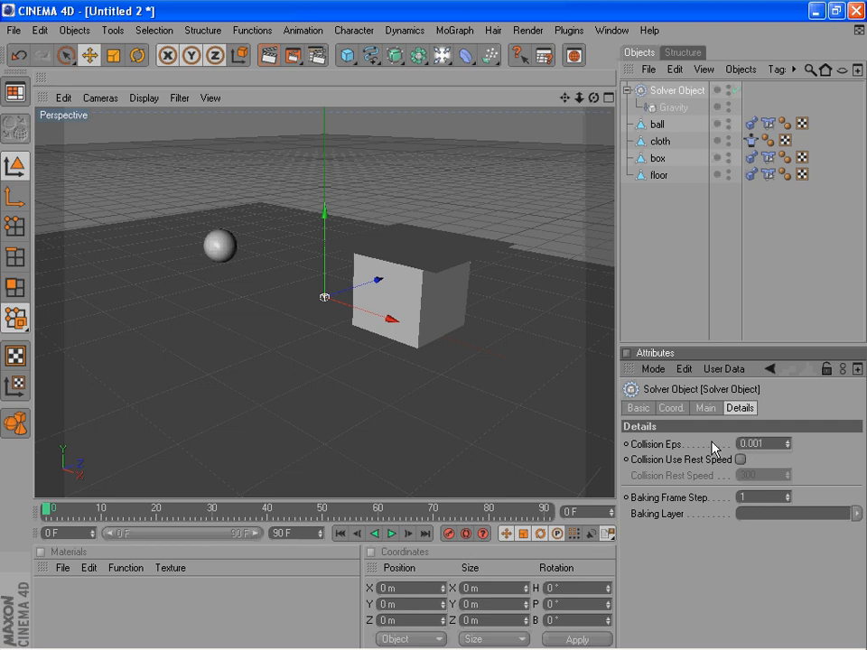
pyautogui.moveTo(780, 406)
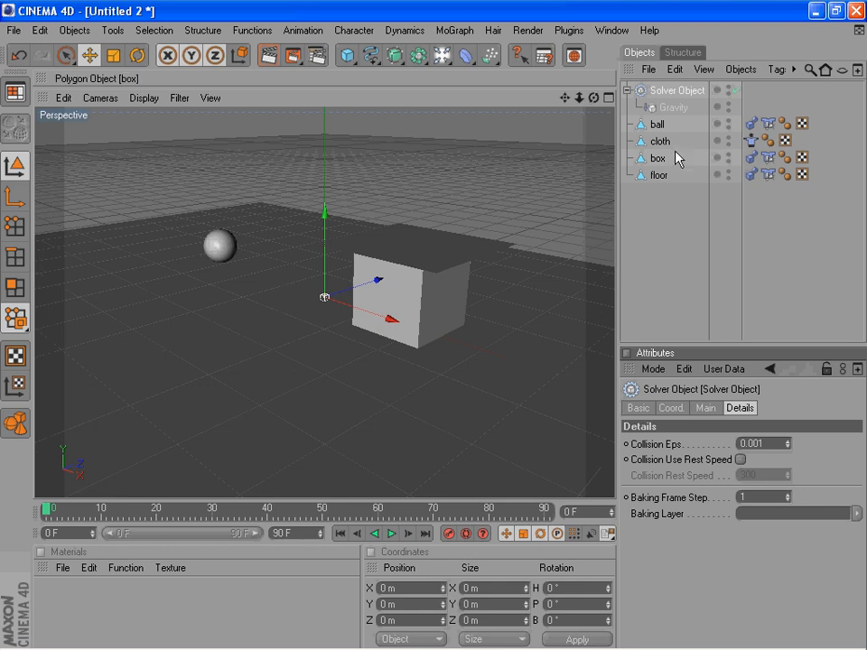
pyautogui.click(657, 125)
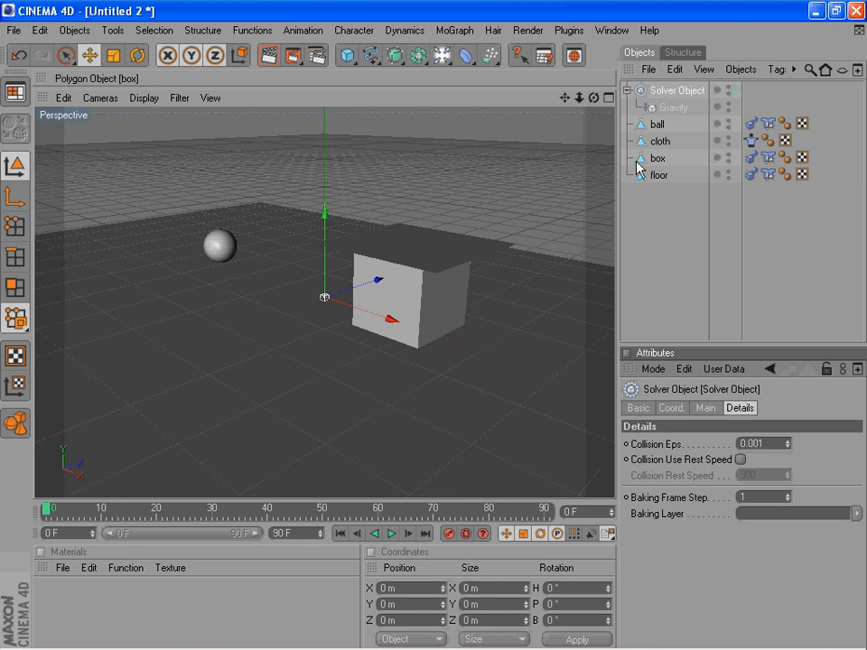
pyautogui.click(753, 173)
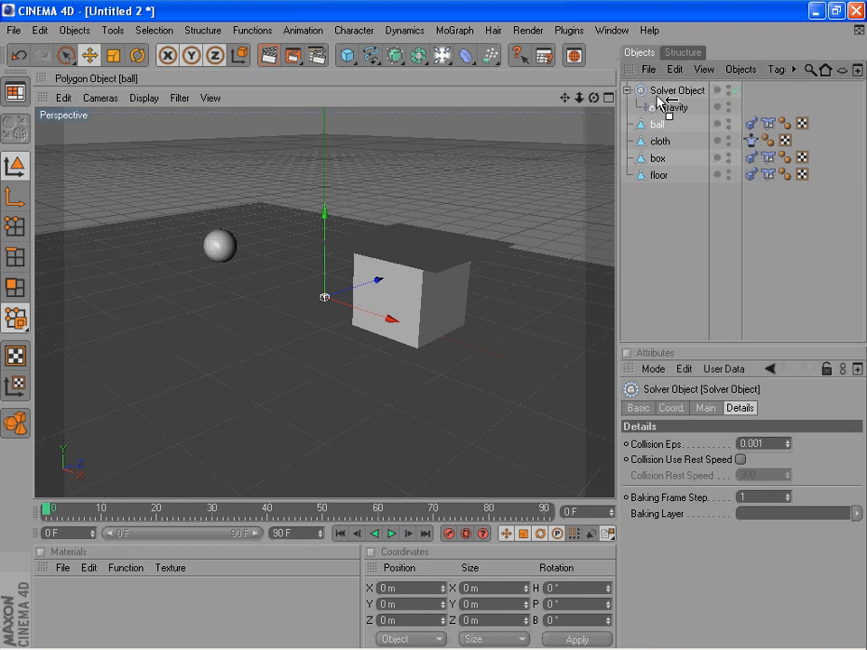
pyautogui.click(657, 107)
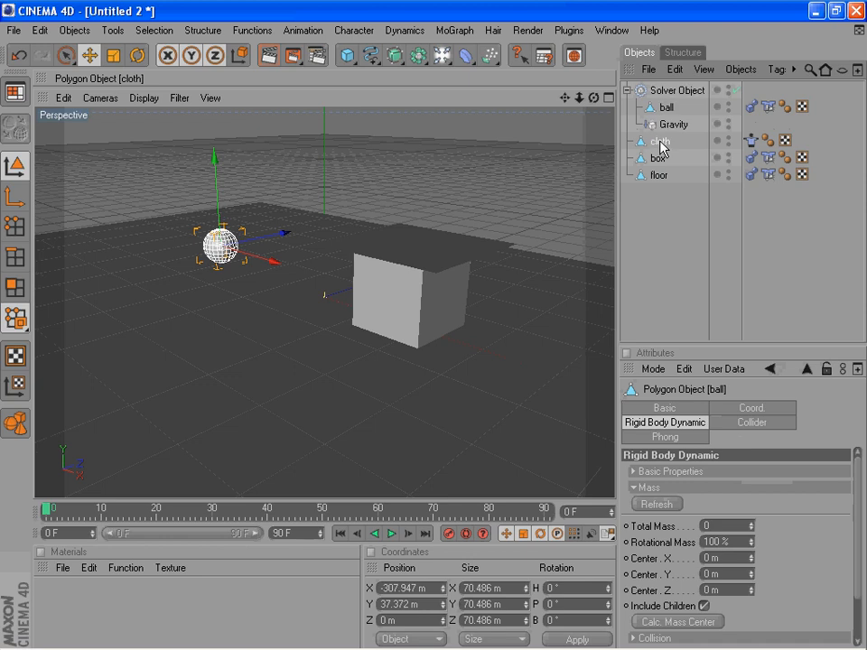
pyautogui.click(660, 141)
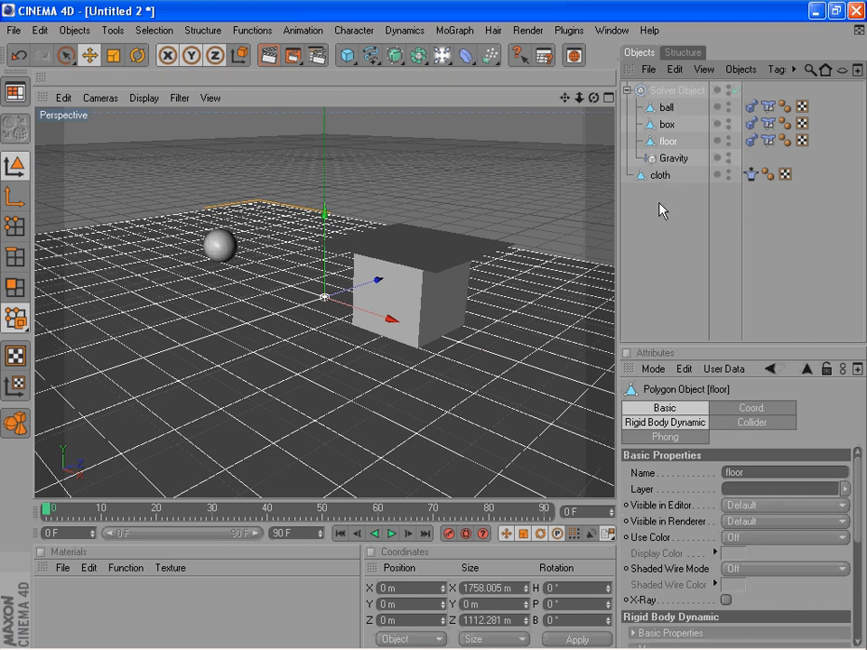
pyautogui.moveTo(749, 177)
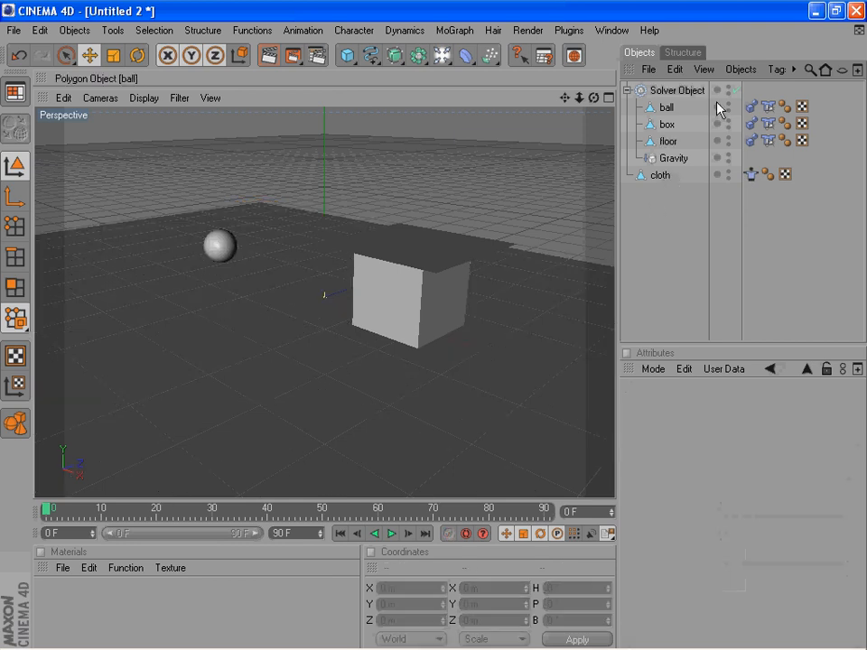
pyautogui.click(678, 89)
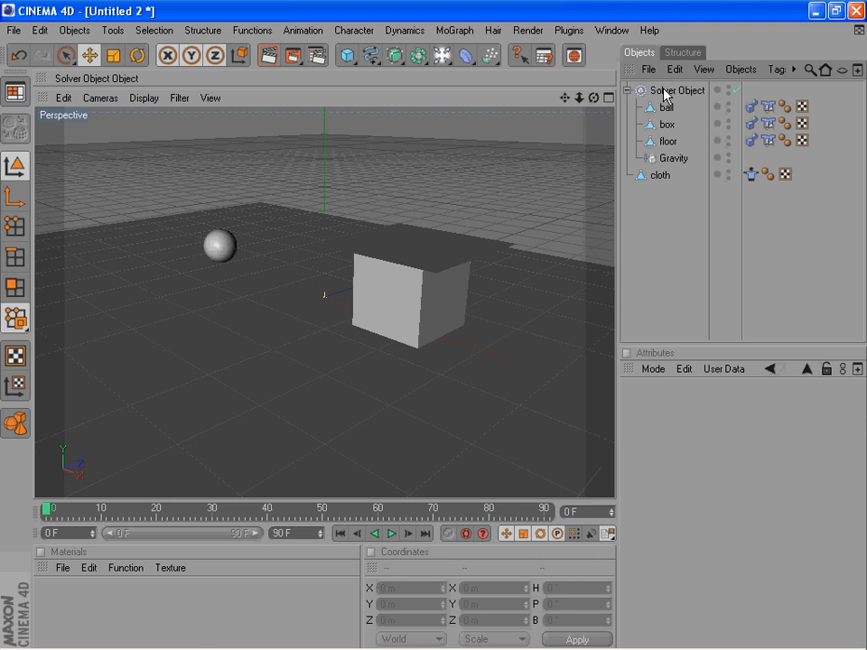
pyautogui.moveTo(697, 97)
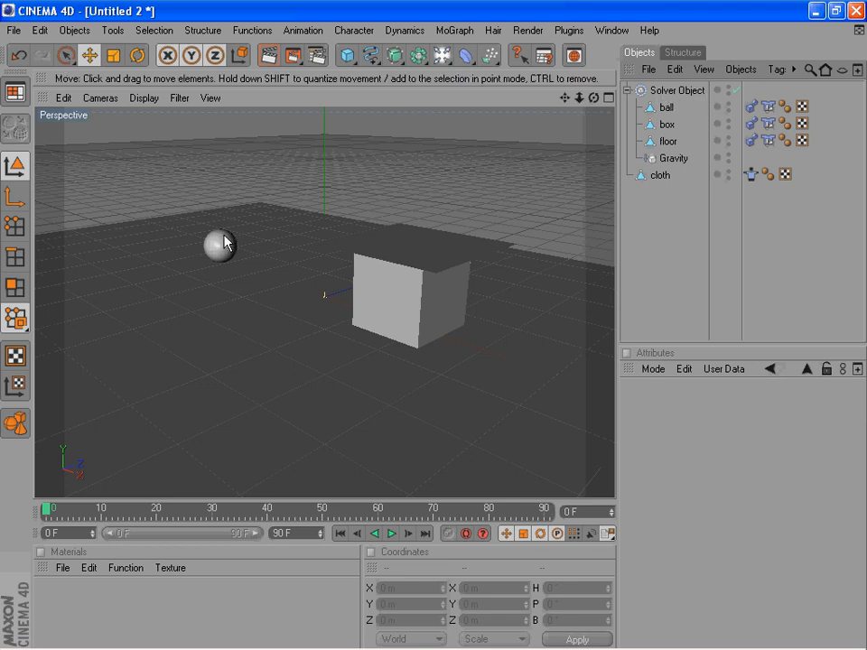
pyautogui.moveTo(209, 251)
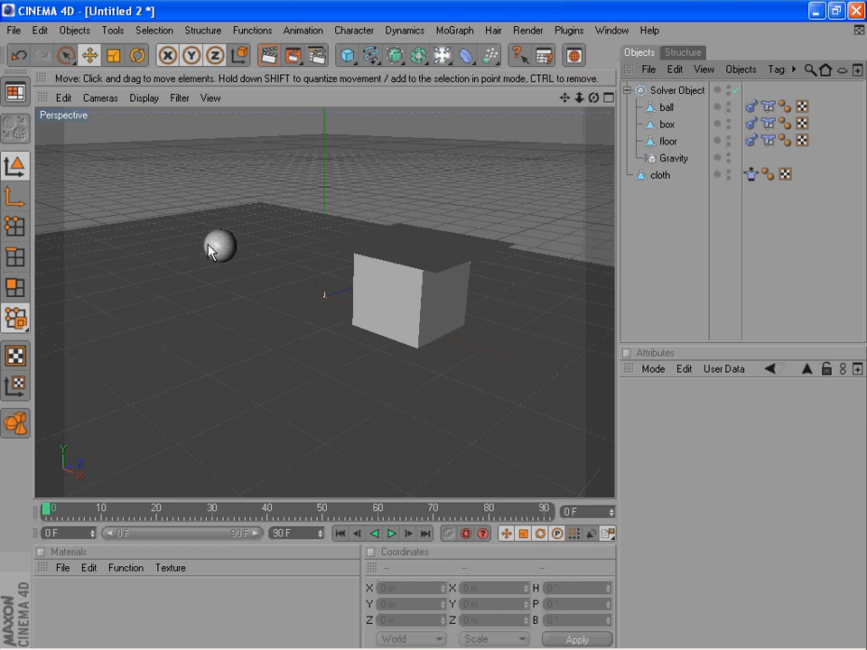
pyautogui.moveTo(382, 300)
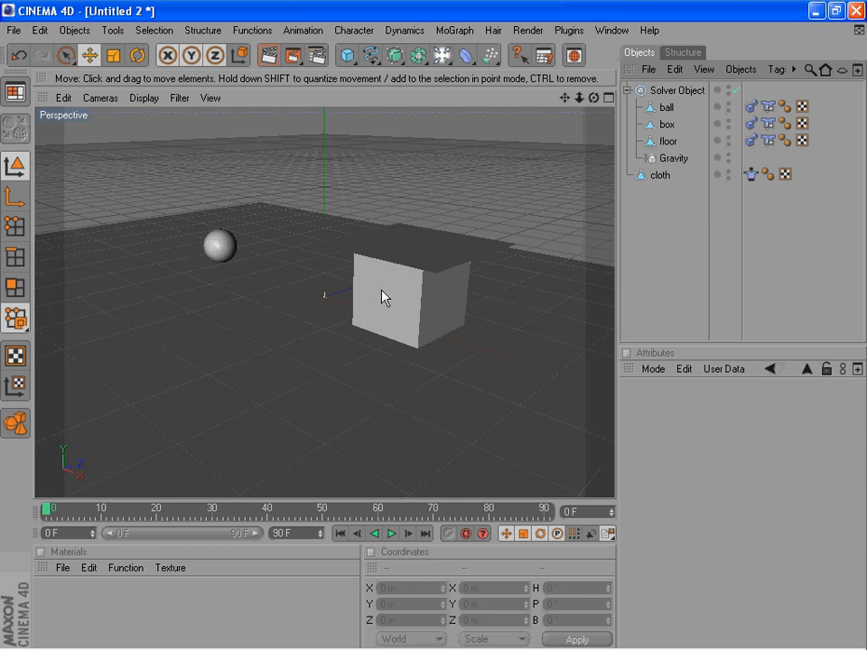
pyautogui.moveTo(382, 360)
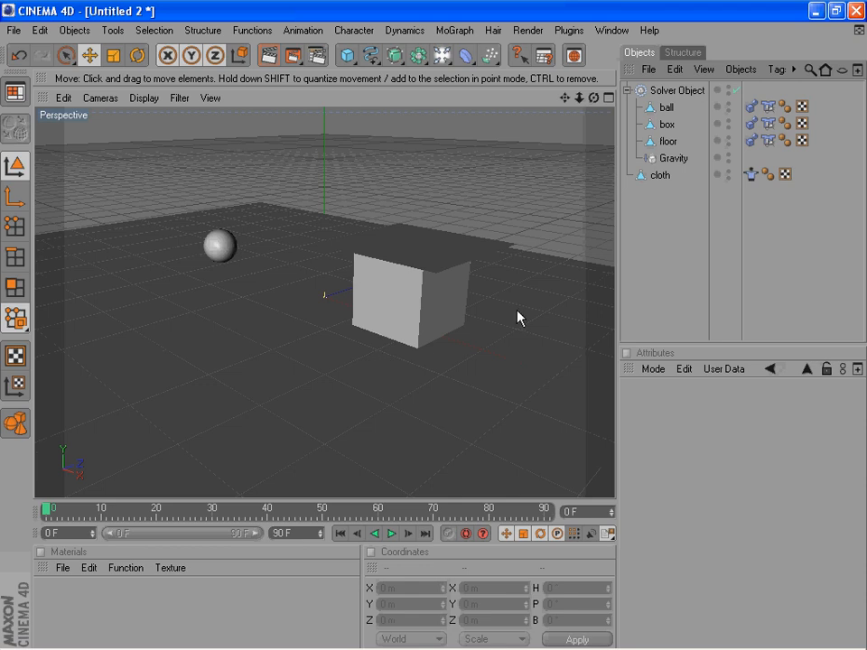
# Step: Key the ball at frame 40 on the far side of the box
pyautogui.click(665, 107)
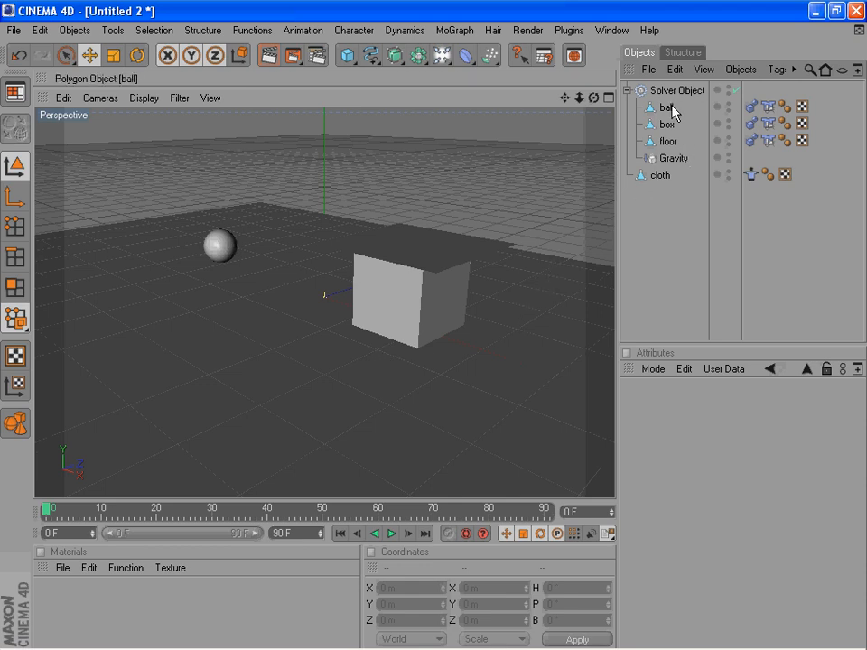
pyautogui.click(666, 107)
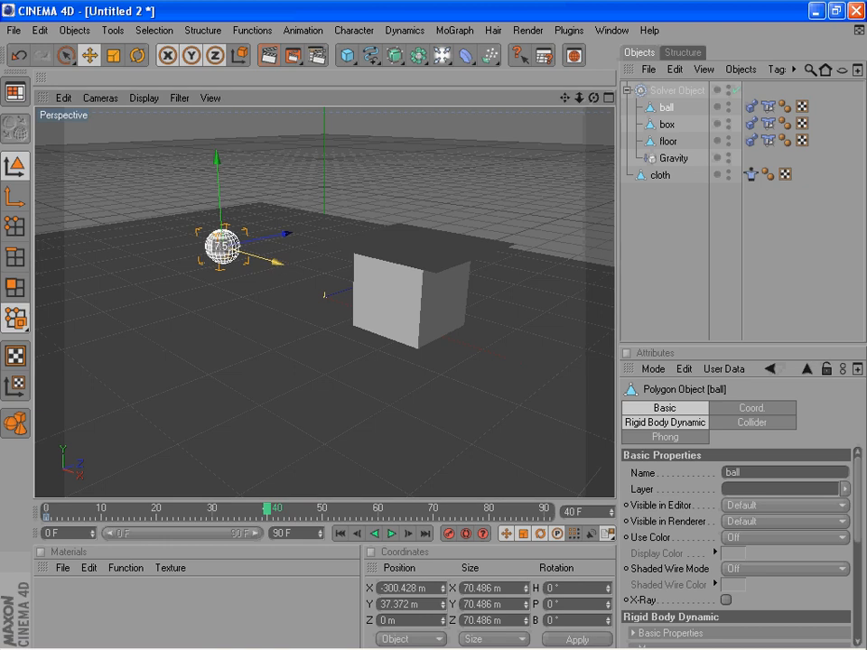
pyautogui.moveTo(222, 248); pyautogui.dragTo(542, 338)
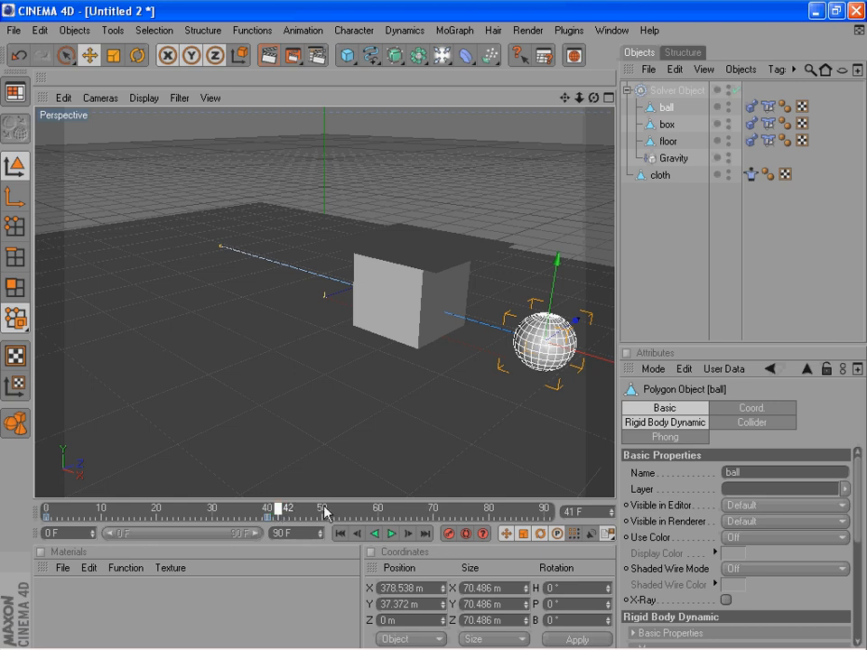
# Step: Key the ball at frame 70 curving round in front of the box, then rewind to frame 0
pyautogui.moveTo(321, 512); pyautogui.dragTo(289, 513)
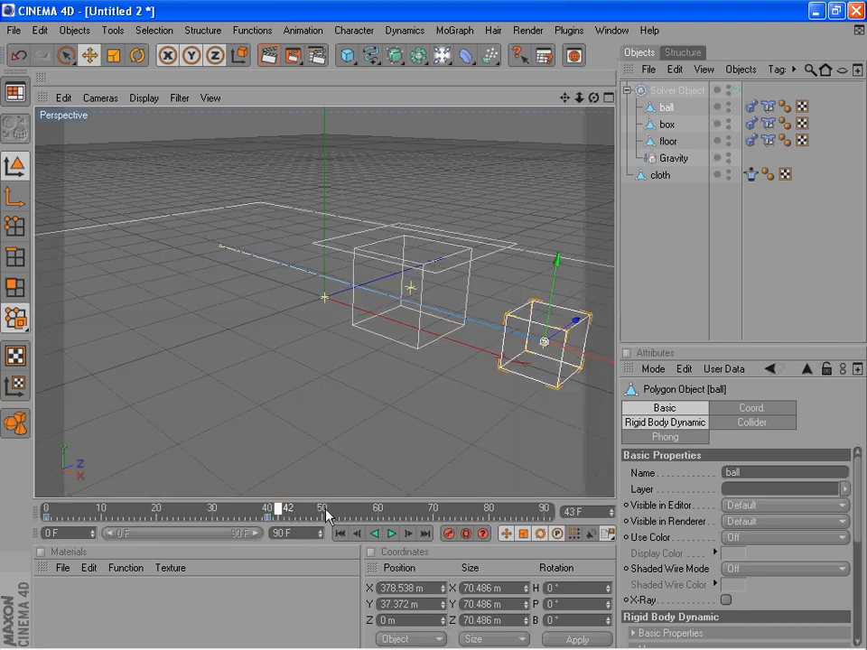
pyautogui.moveTo(289, 508); pyautogui.dragTo(438, 508)
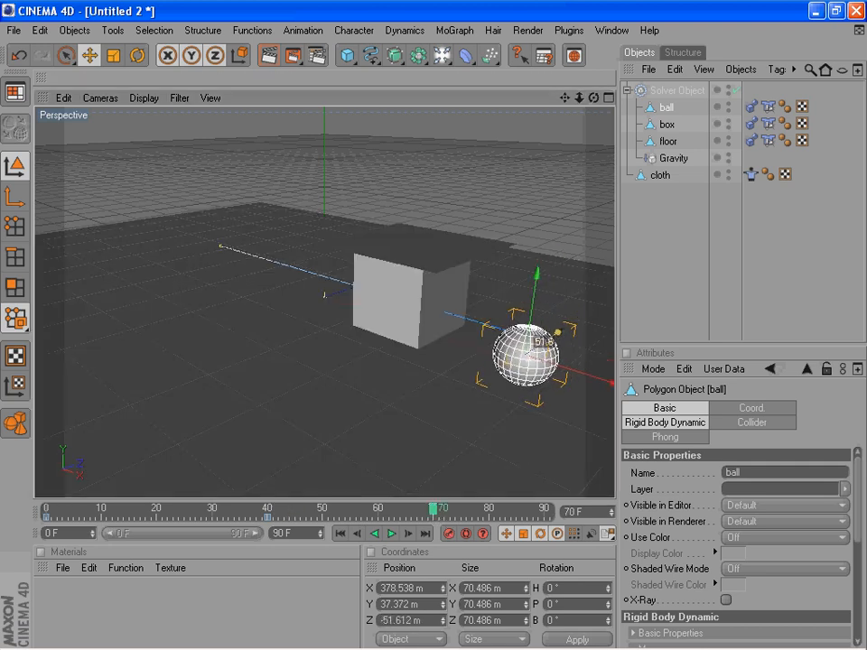
pyautogui.moveTo(527, 352); pyautogui.dragTo(334, 361)
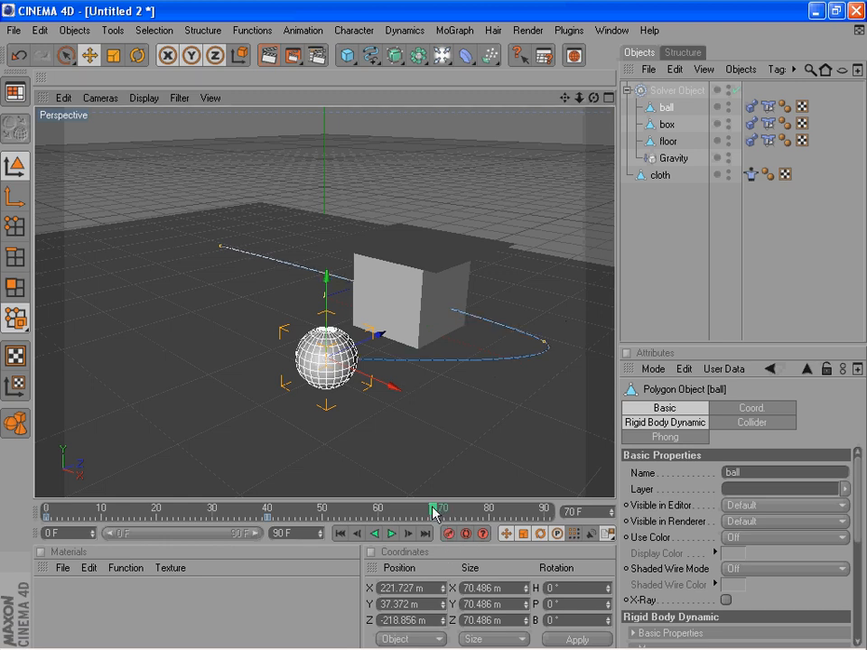
pyautogui.moveTo(434, 511); pyautogui.dragTo(545, 511)
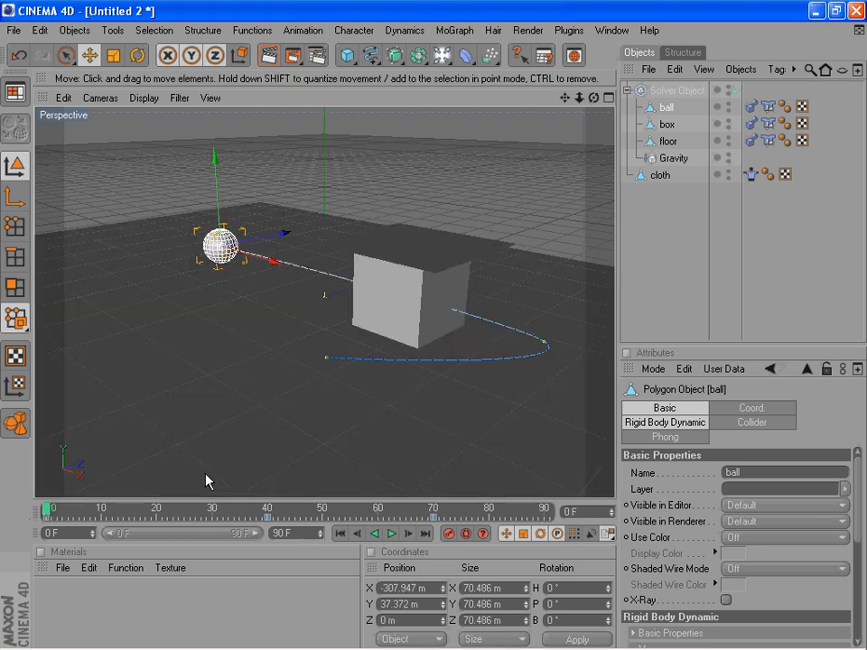
pyautogui.click(752, 174)
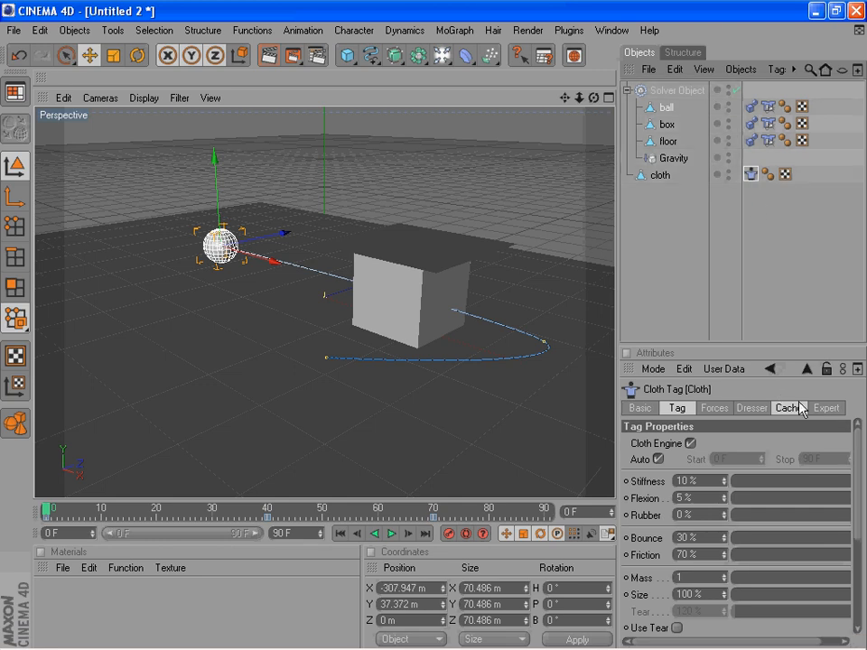
# Step: Calculate the full cloth cache from the Cloth tag's Cache tab, reaching 100% at 0.8 MB
pyautogui.click(788, 407)
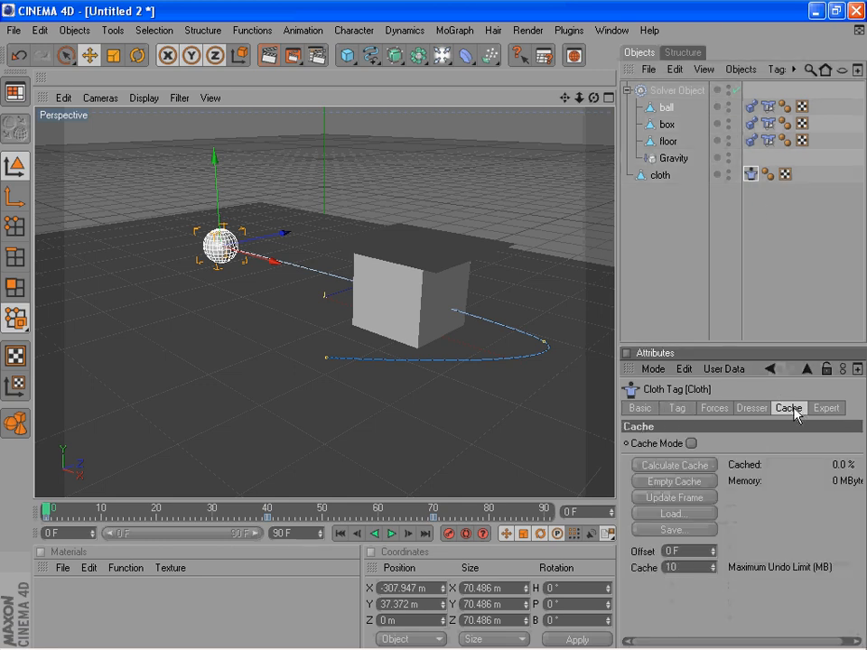
pyautogui.moveTo(658, 473)
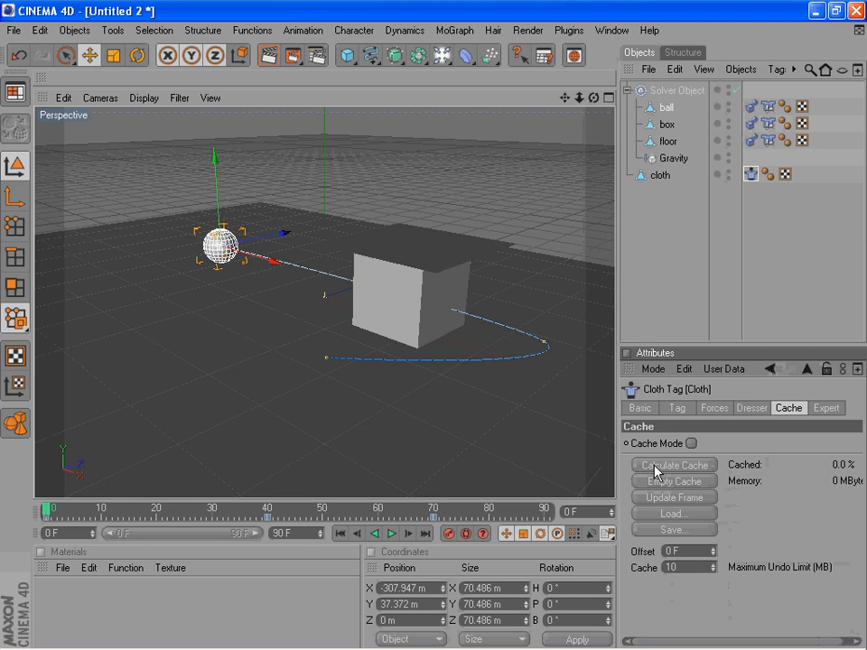
pyautogui.click(674, 464)
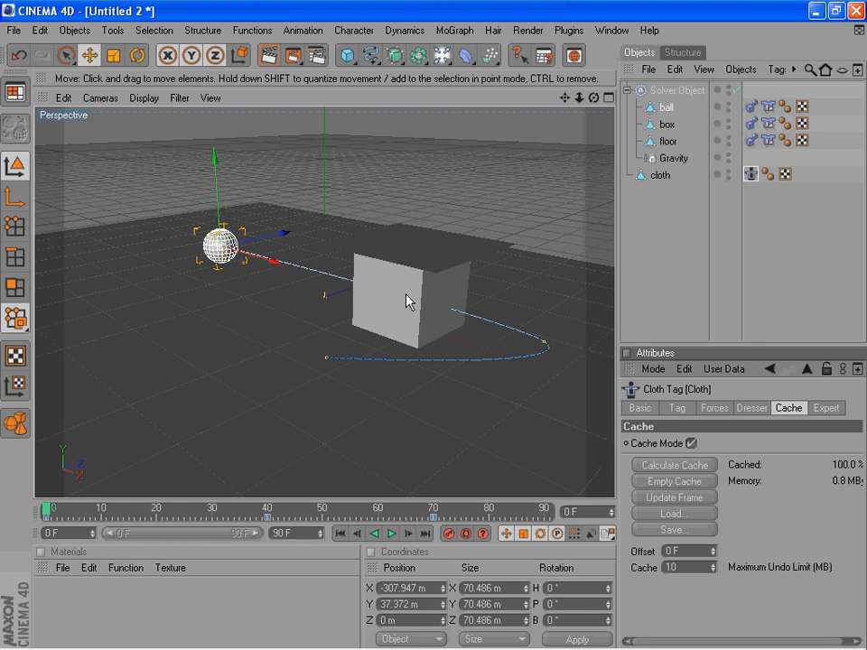
pyautogui.click(659, 174)
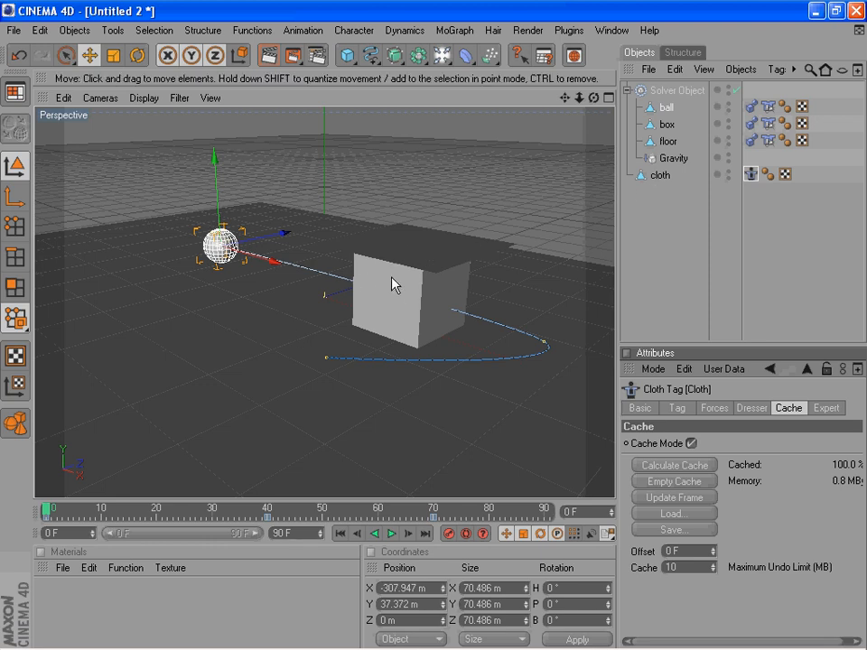
pyautogui.moveTo(323, 249)
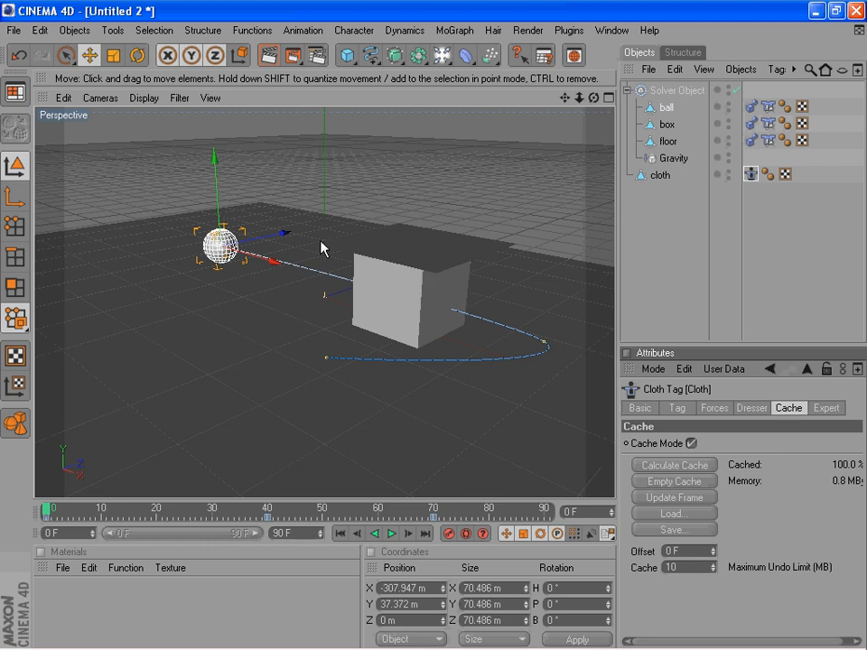
pyautogui.moveTo(374, 243)
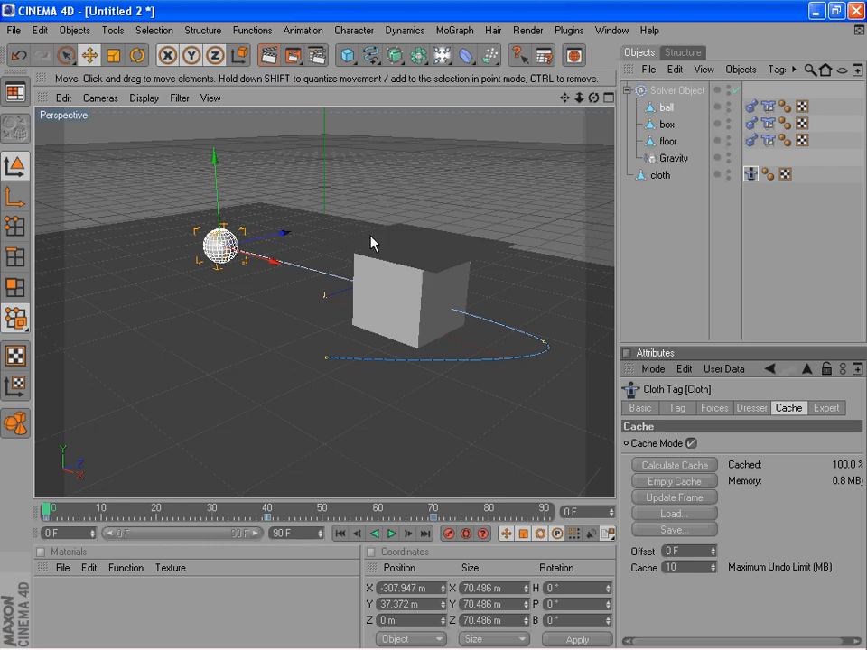
pyautogui.moveTo(456, 355)
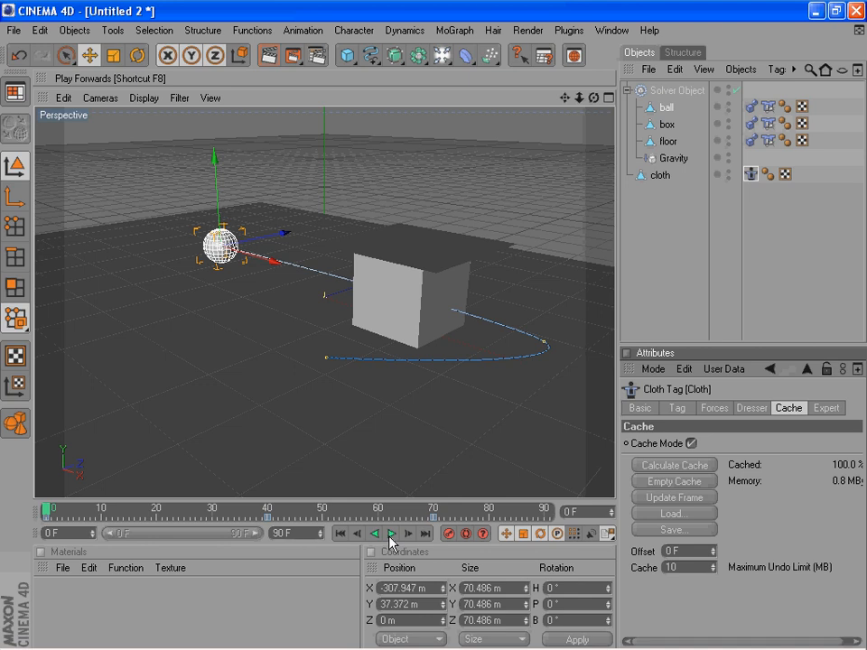
pyautogui.click(391, 533)
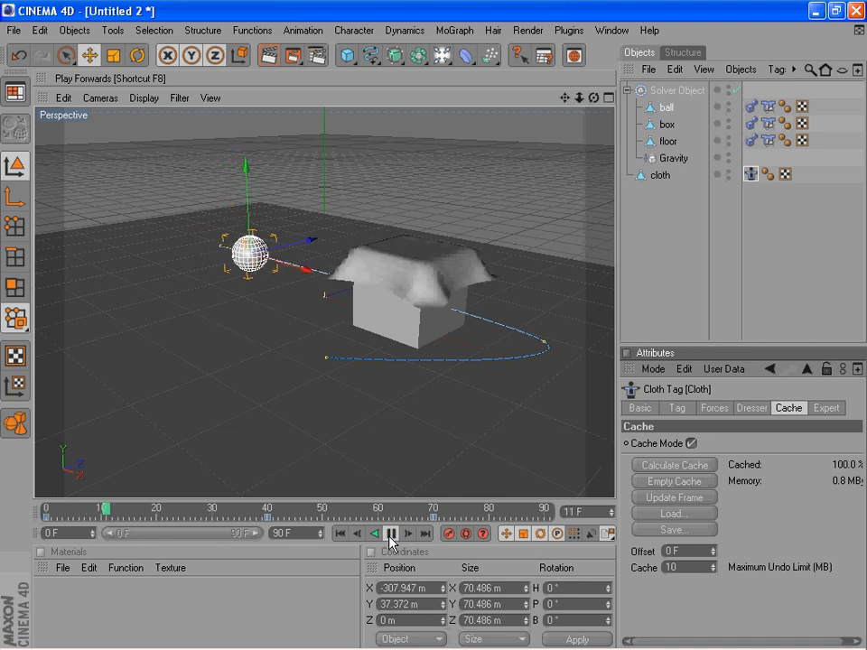
pyautogui.click(392, 533)
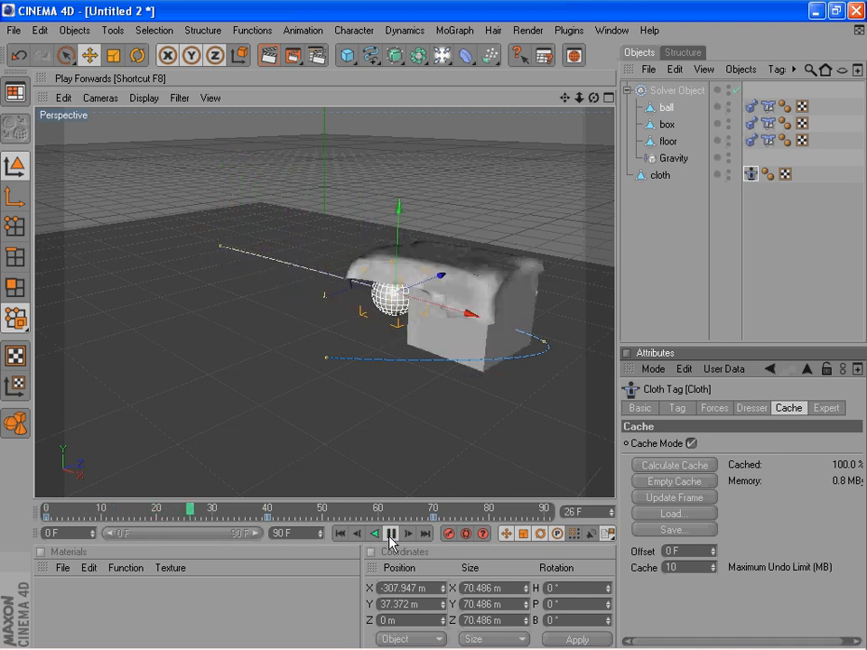
pyautogui.click(392, 533)
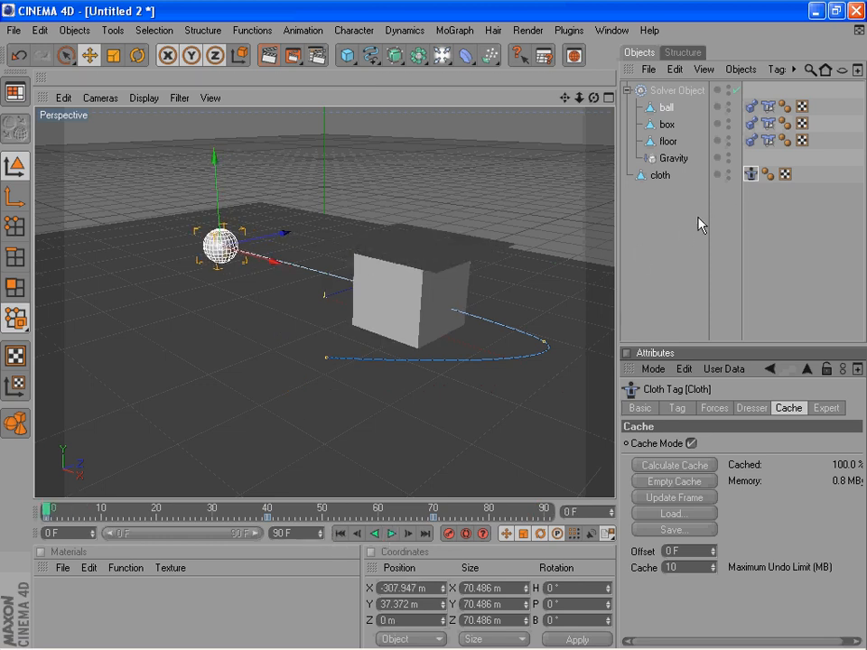
pyautogui.moveTo(529, 34)
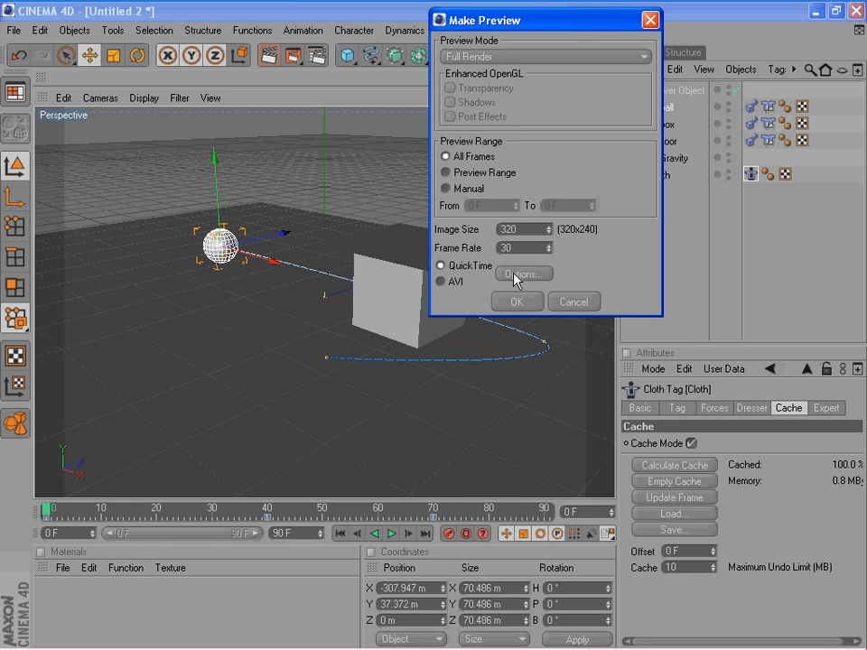
# Step: Set QuickTime Animation compression at Best quality and start the 320×240, 30 fps all-frames preview render
pyautogui.click(524, 273)
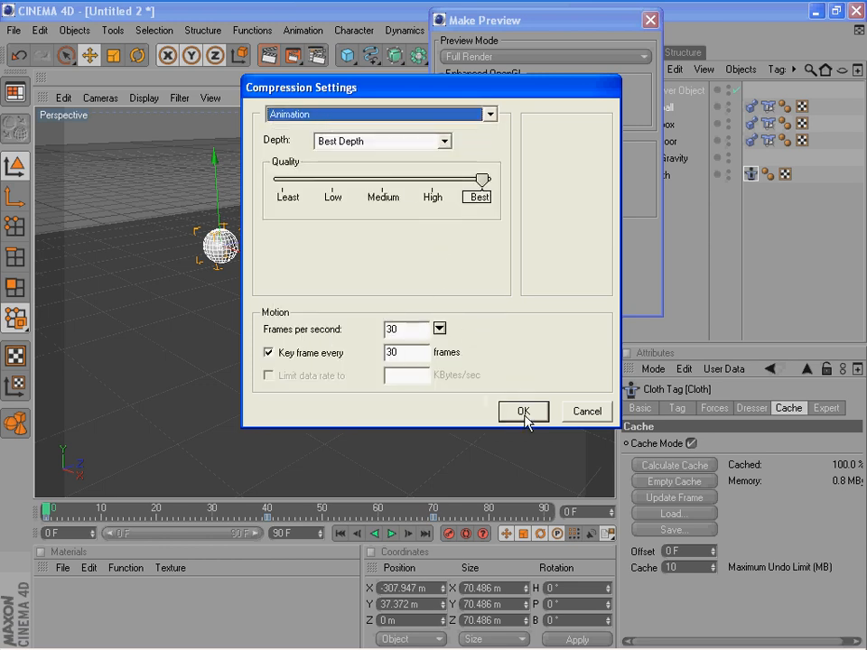
pyautogui.click(524, 411)
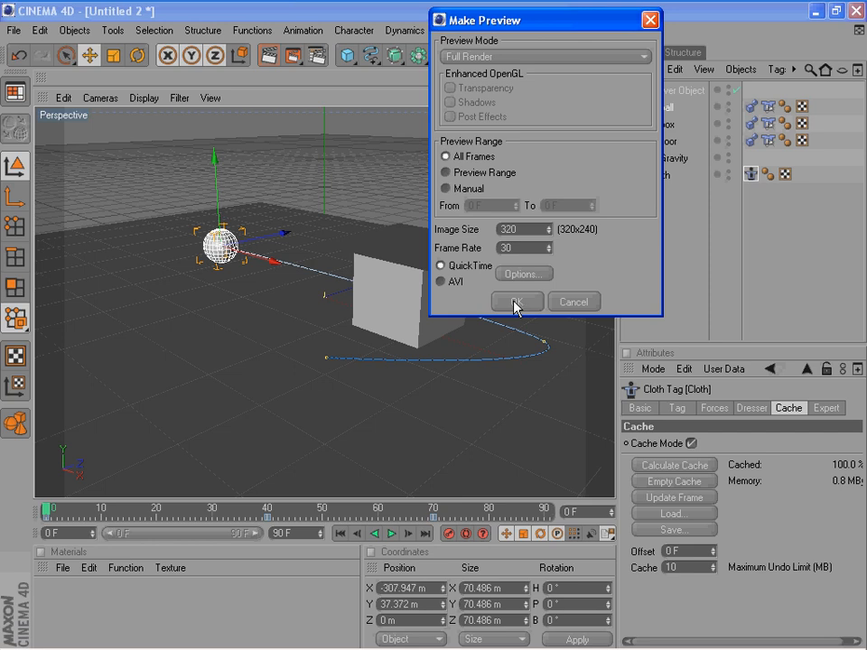
pyautogui.moveTo(442, 289)
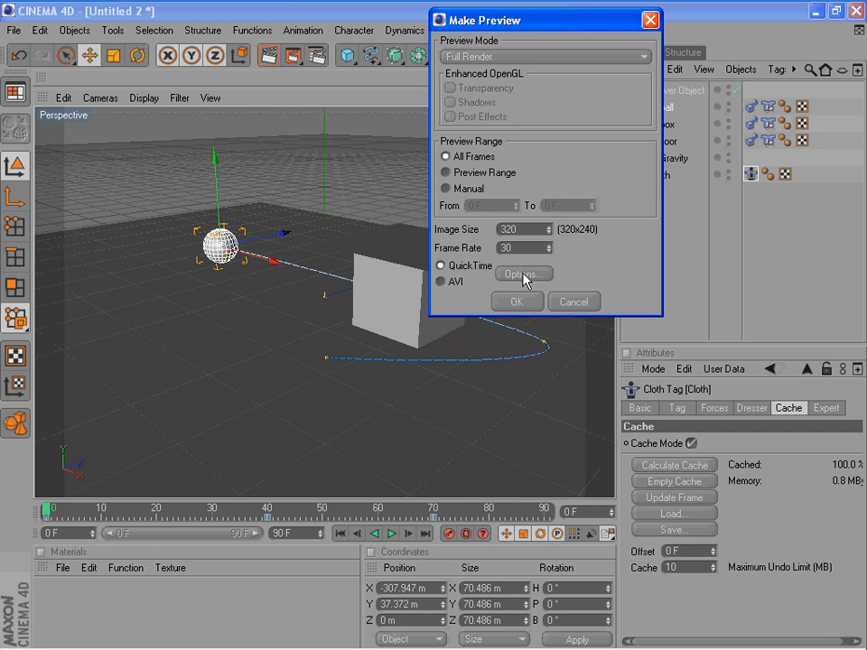
pyautogui.moveTo(380, 138)
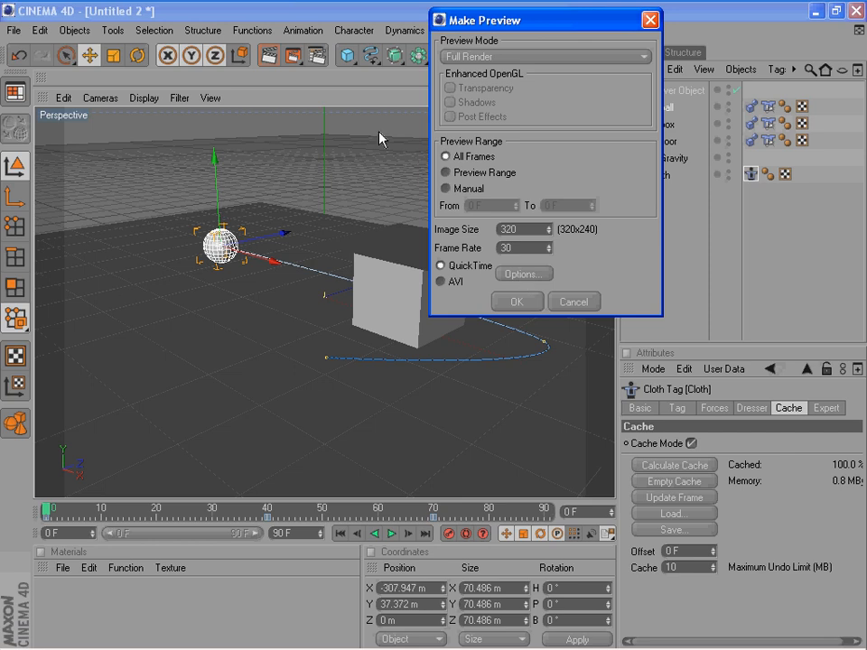
pyautogui.moveTo(414, 138)
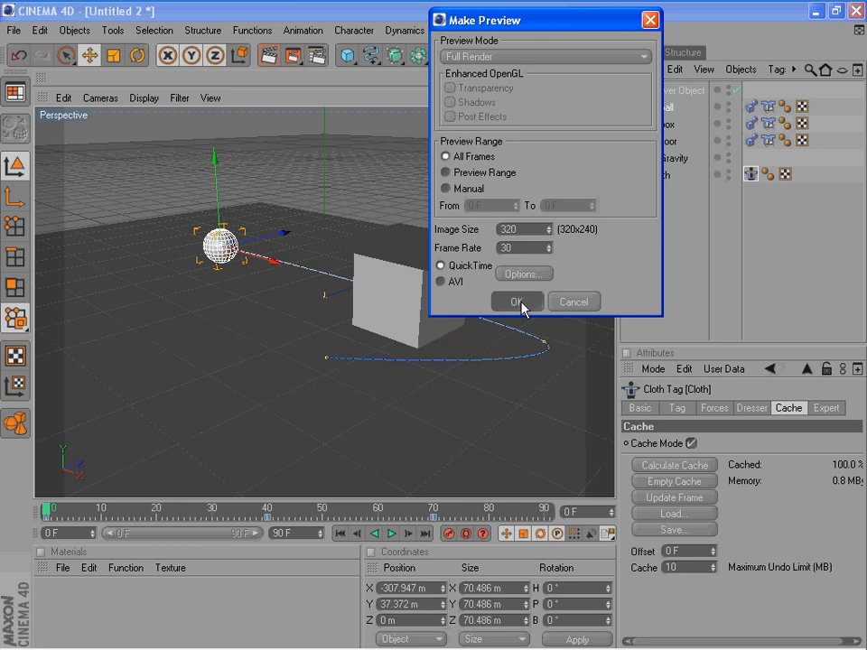
pyautogui.click(517, 302)
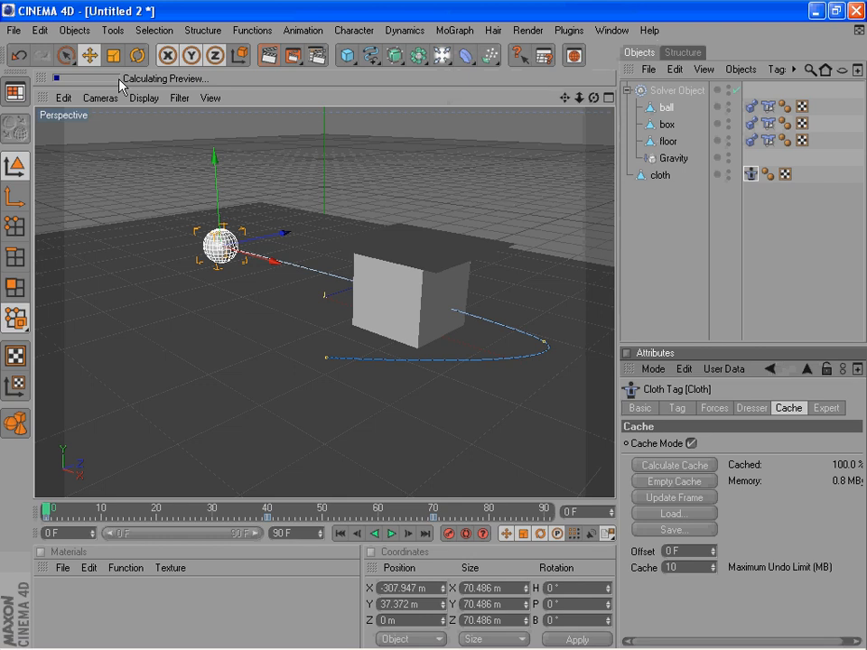
pyautogui.moveTo(269, 86)
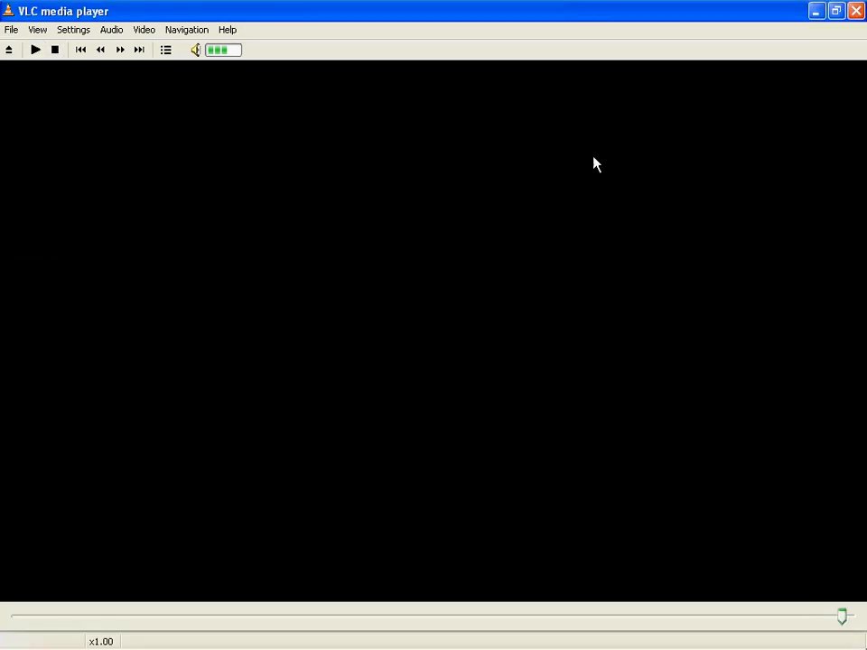
# Step: Play the three-second preview.mov in VLC, then return playback to the start
pyautogui.click(34, 50)
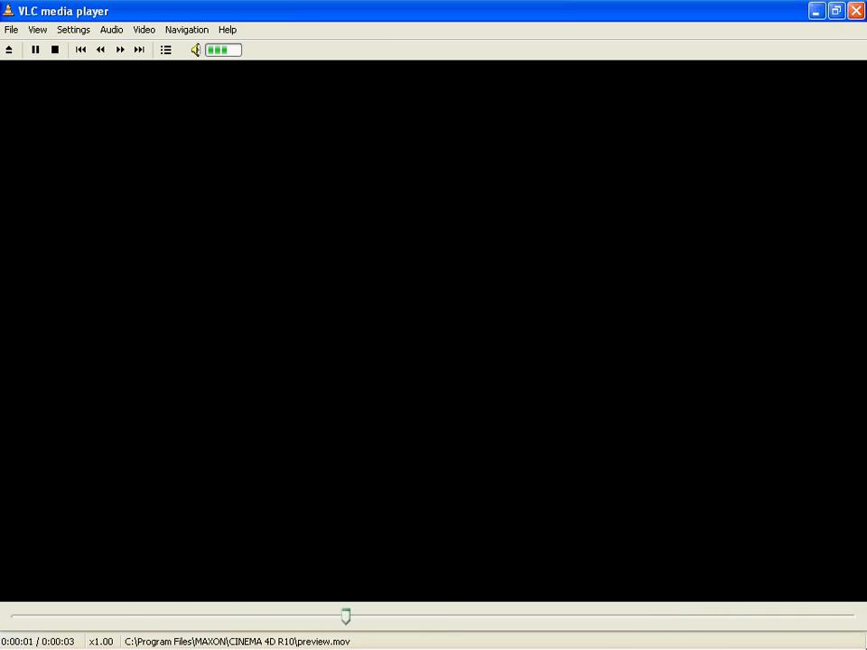
pyautogui.click(54, 50)
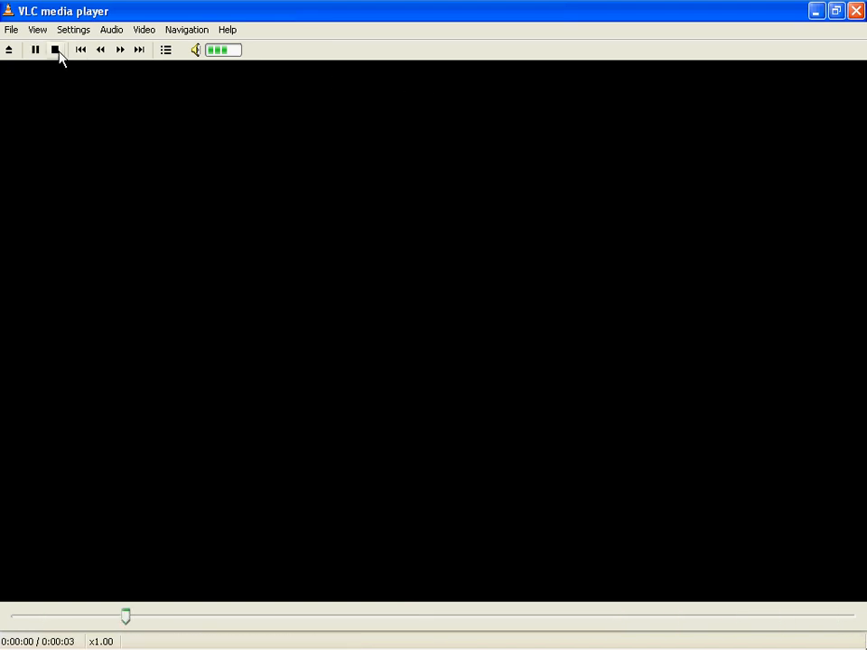